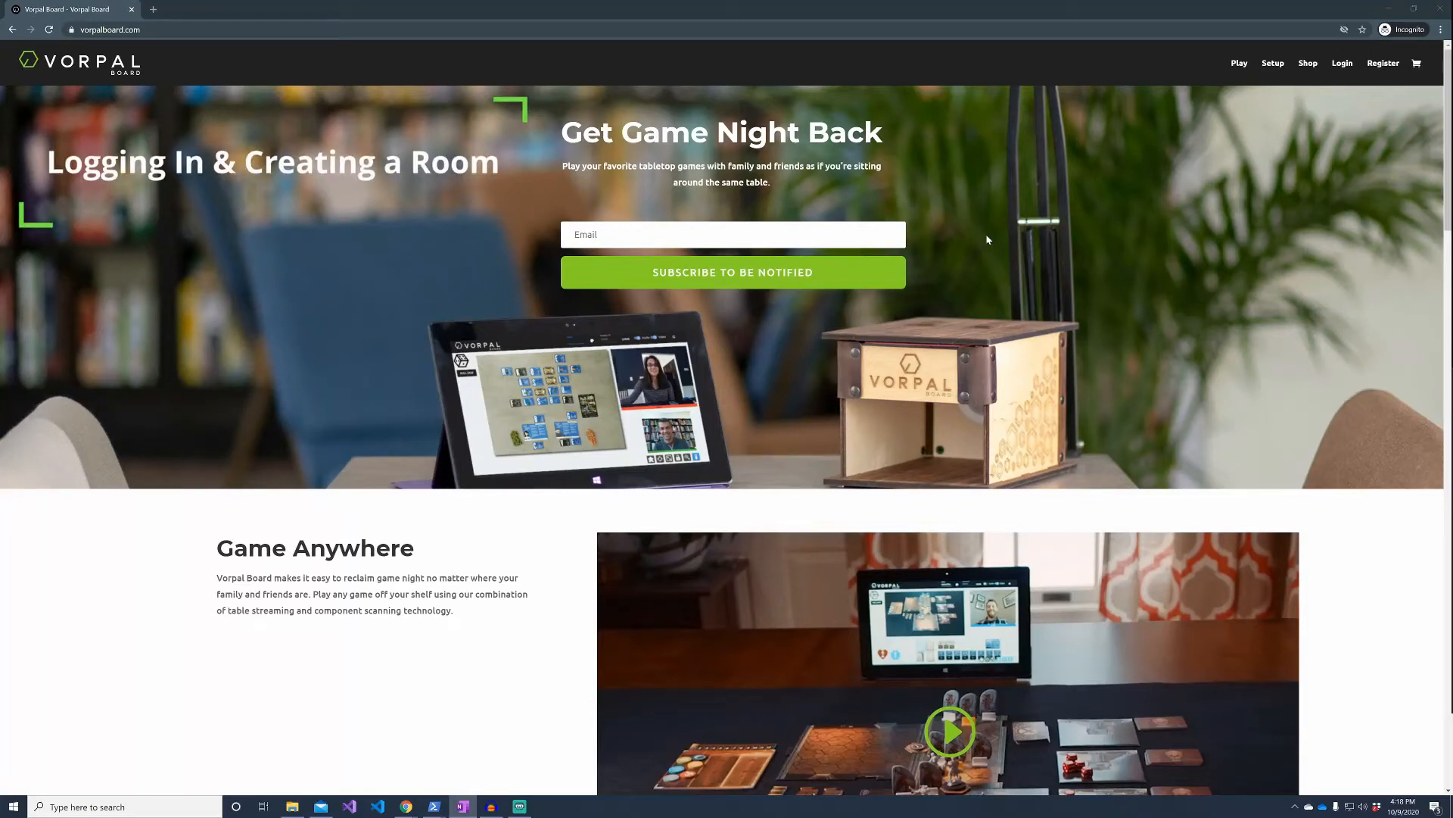
{"action": "mouse_move", "coordinate": [973, 256]}
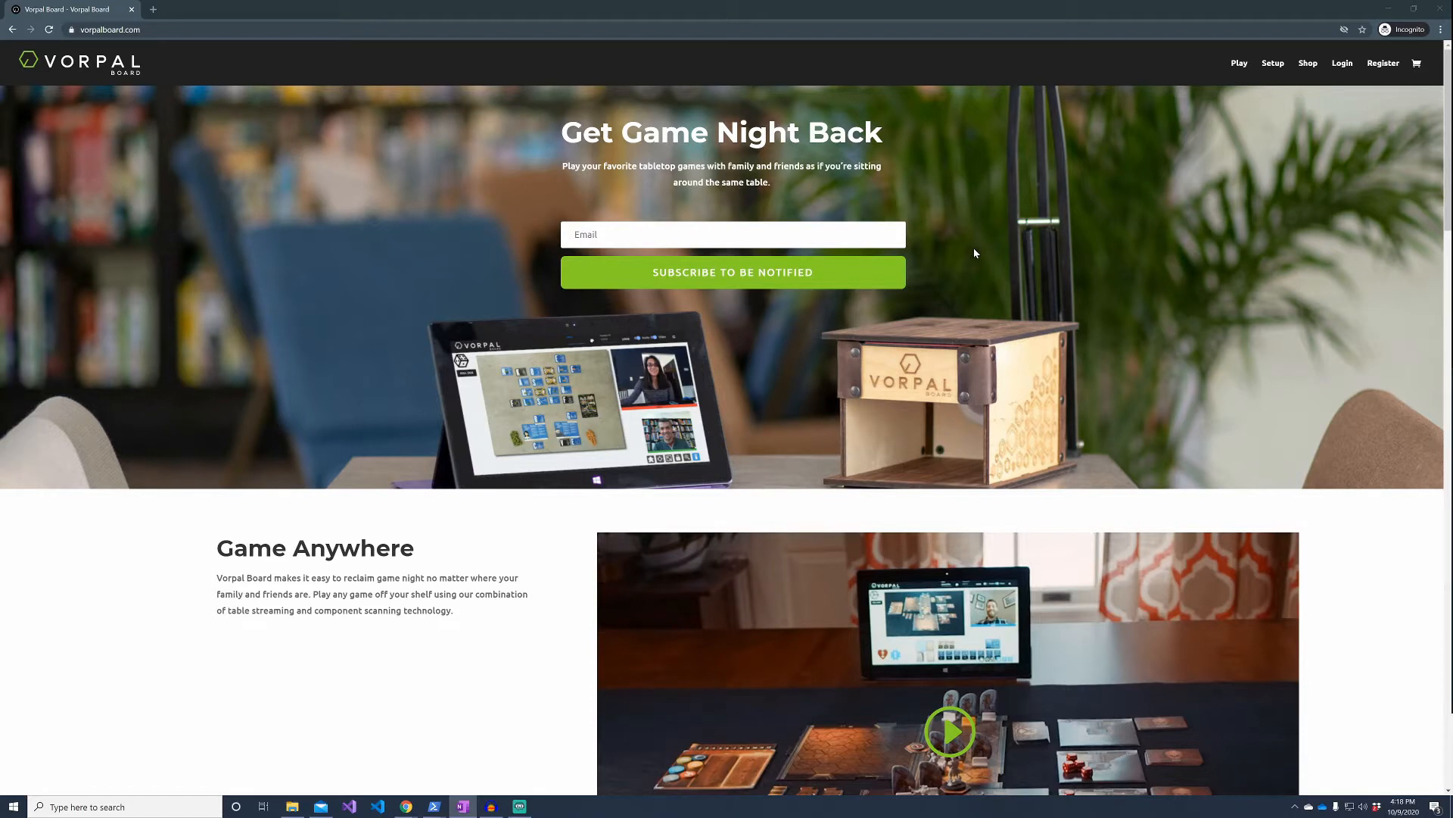
{"action": "mouse_move", "coordinate": [978, 253]}
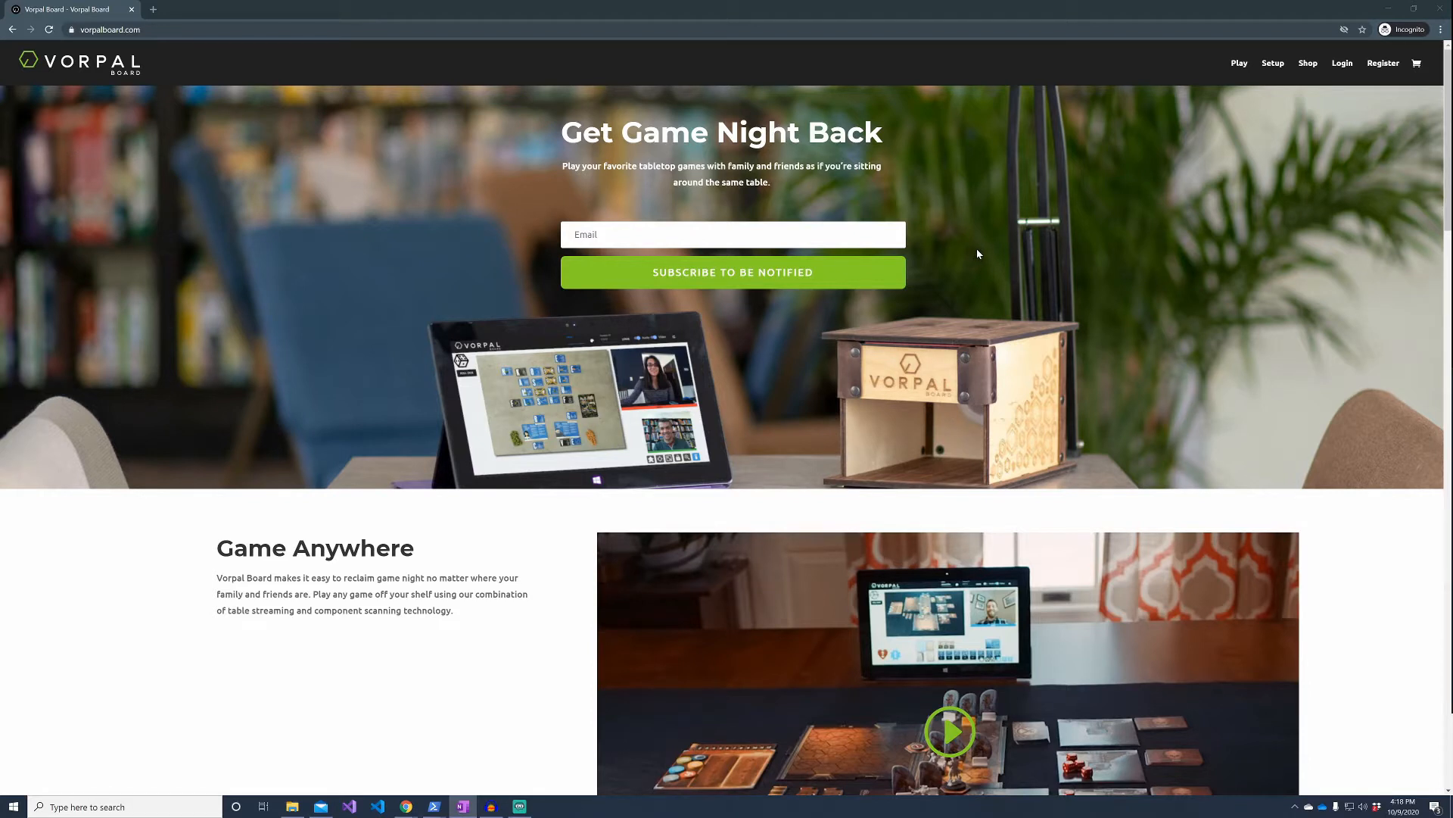
{"action": "mouse_move", "coordinate": [1150, 233]}
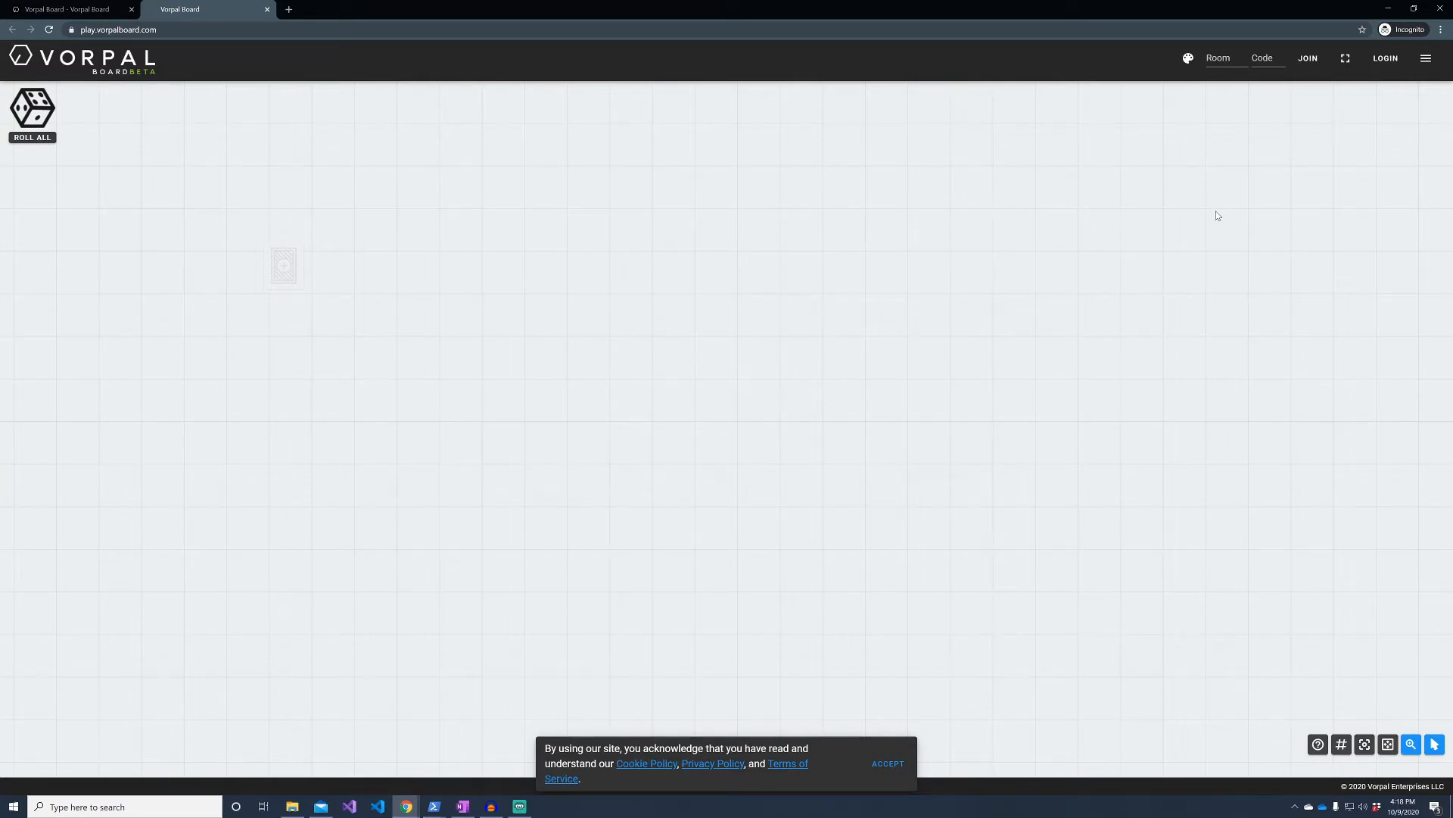
{"action": "mouse_move", "coordinate": [1218, 220]}
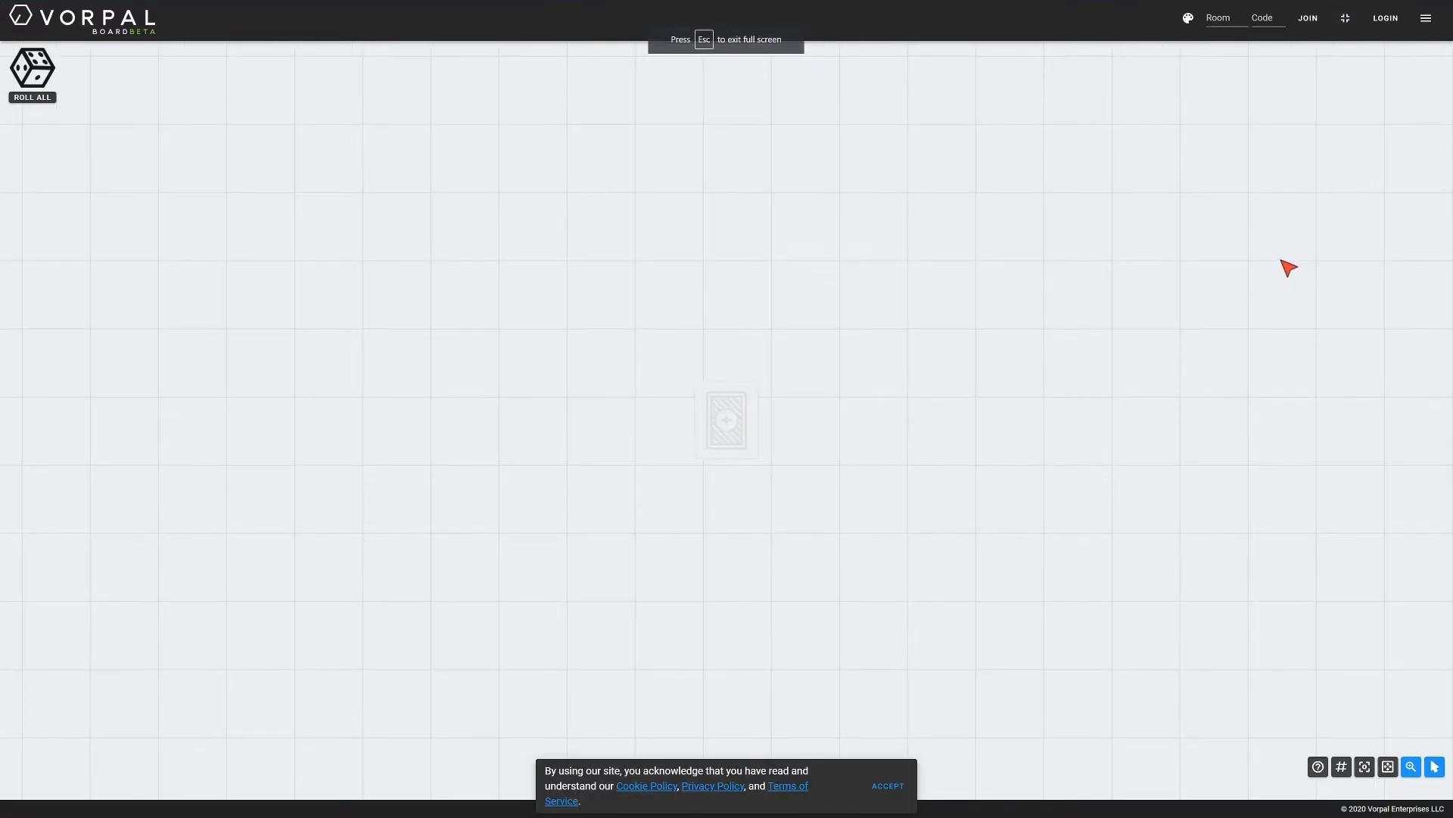
{"action": "mouse_move", "coordinate": [1071, 462]}
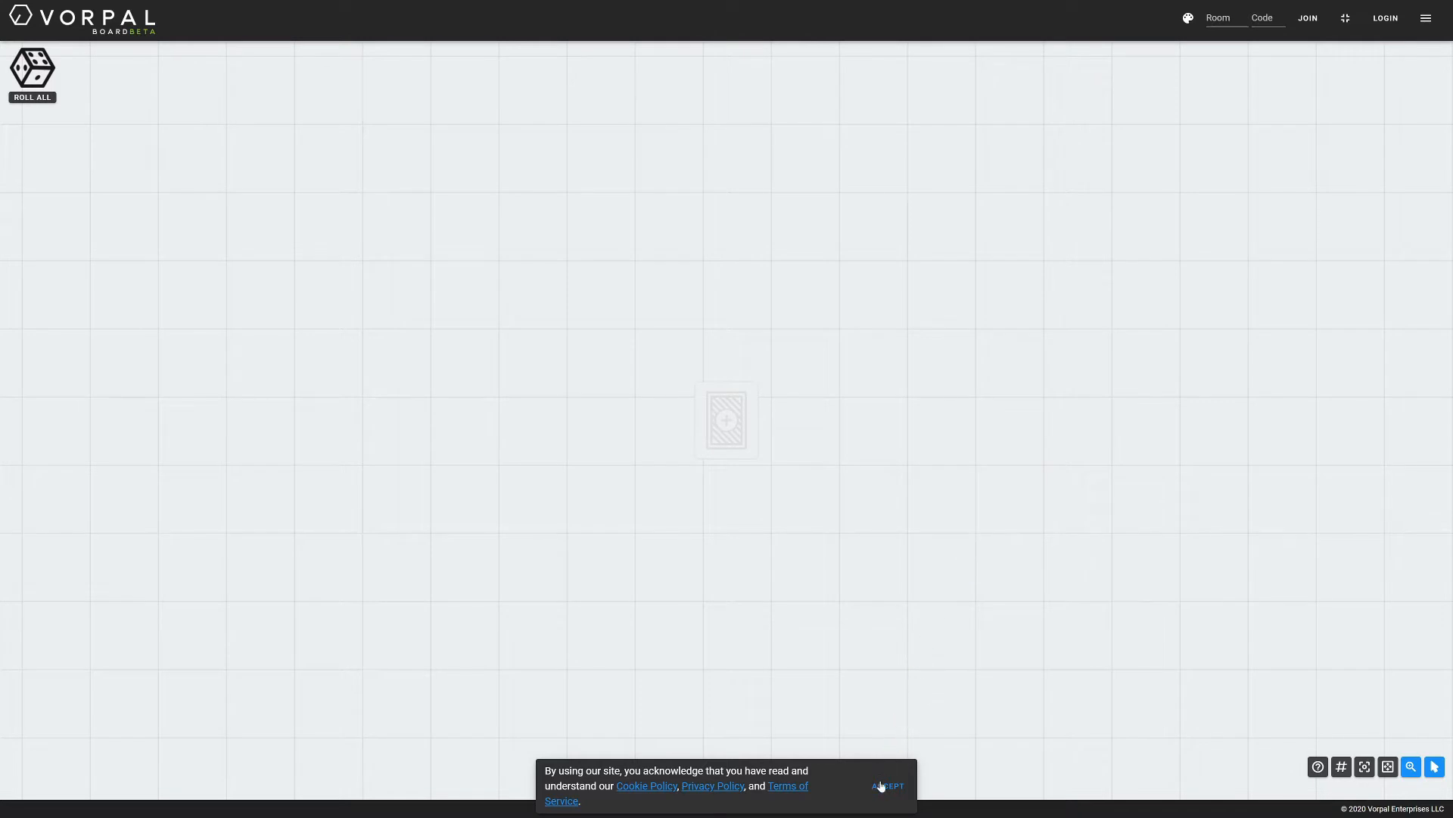
{"action": "left_click", "coordinate": [888, 785]}
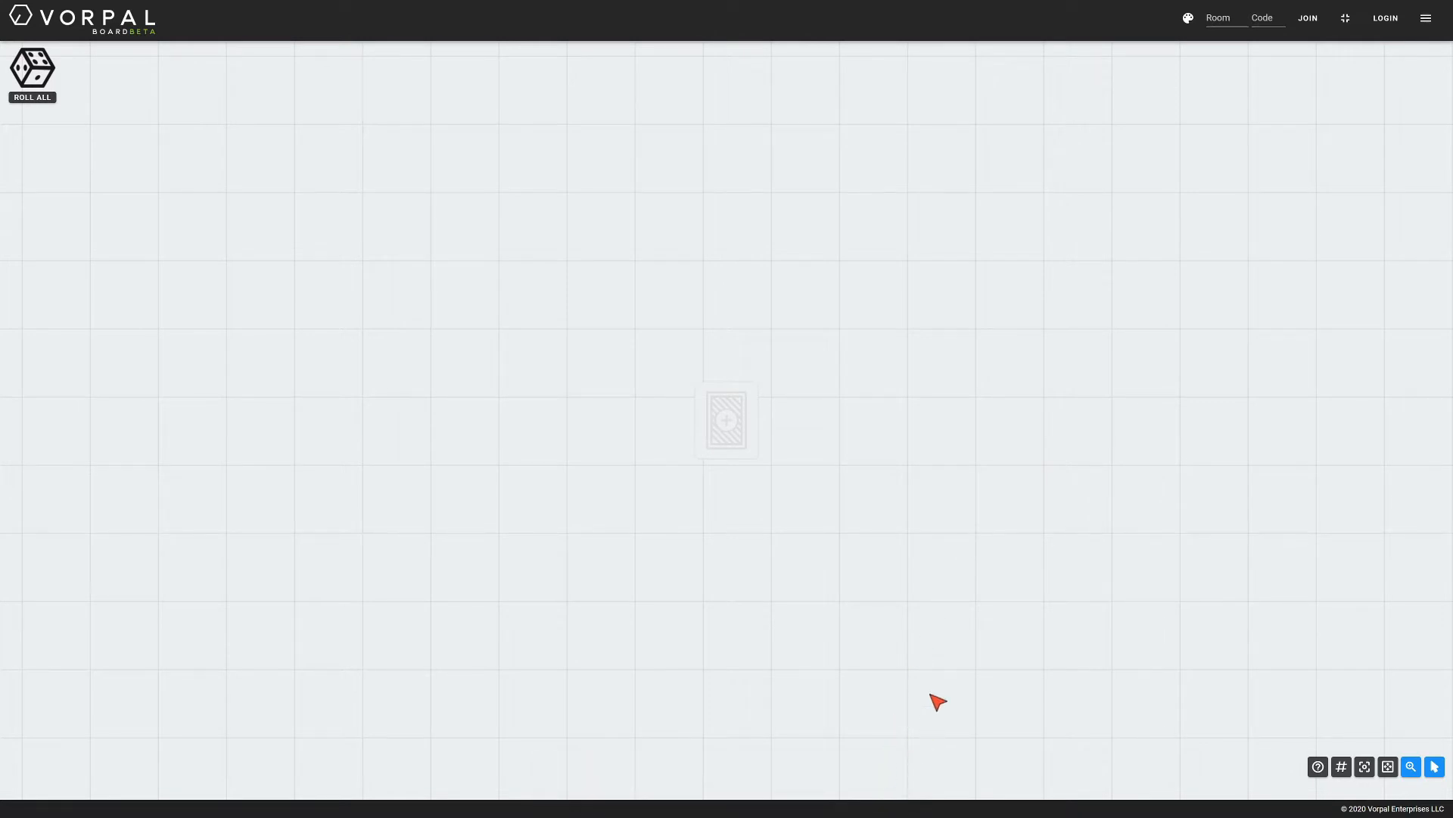
{"action": "mouse_move", "coordinate": [1010, 576]}
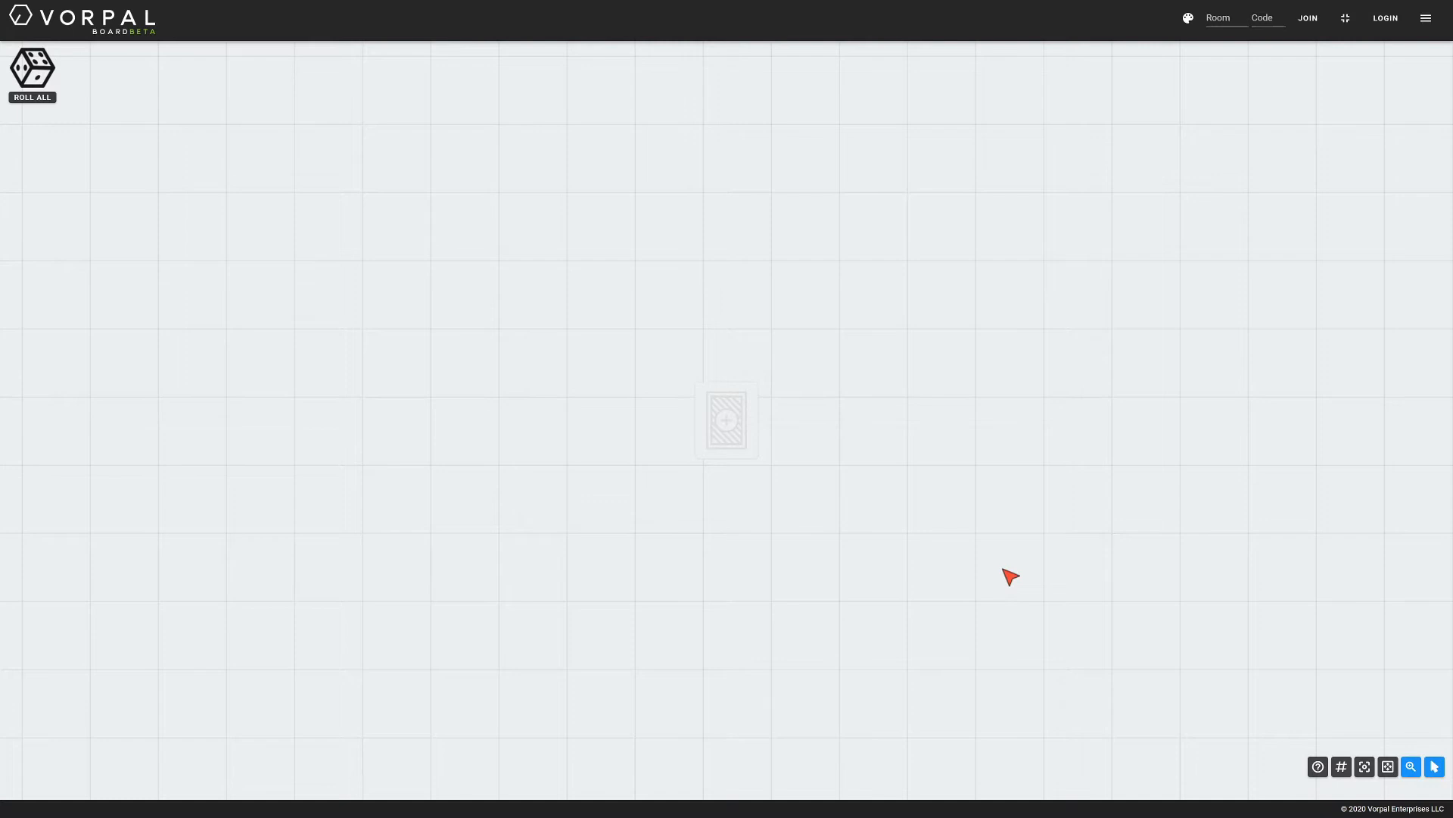
{"action": "mouse_move", "coordinate": [1054, 518]}
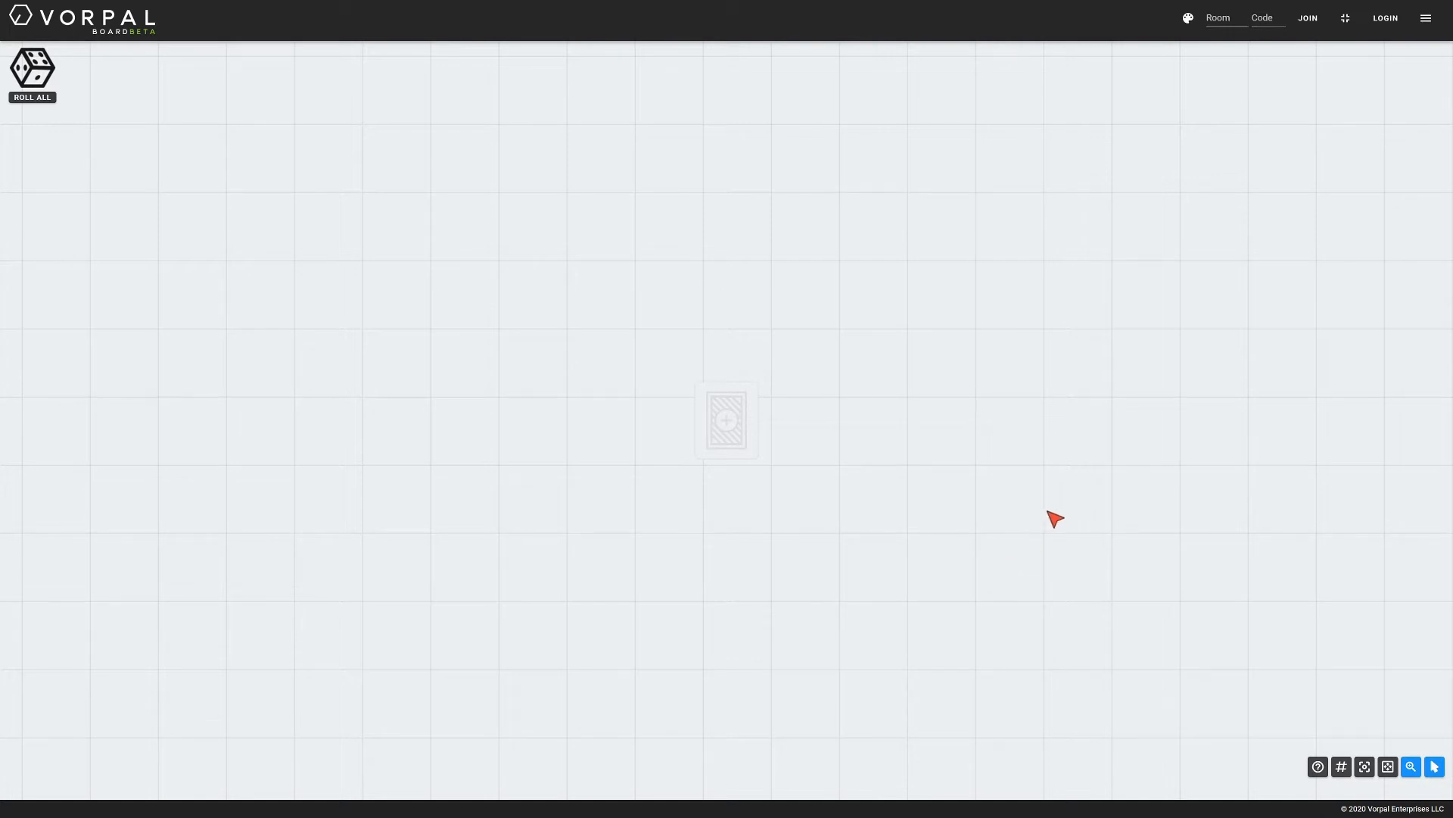
{"action": "mouse_move", "coordinate": [1056, 515]}
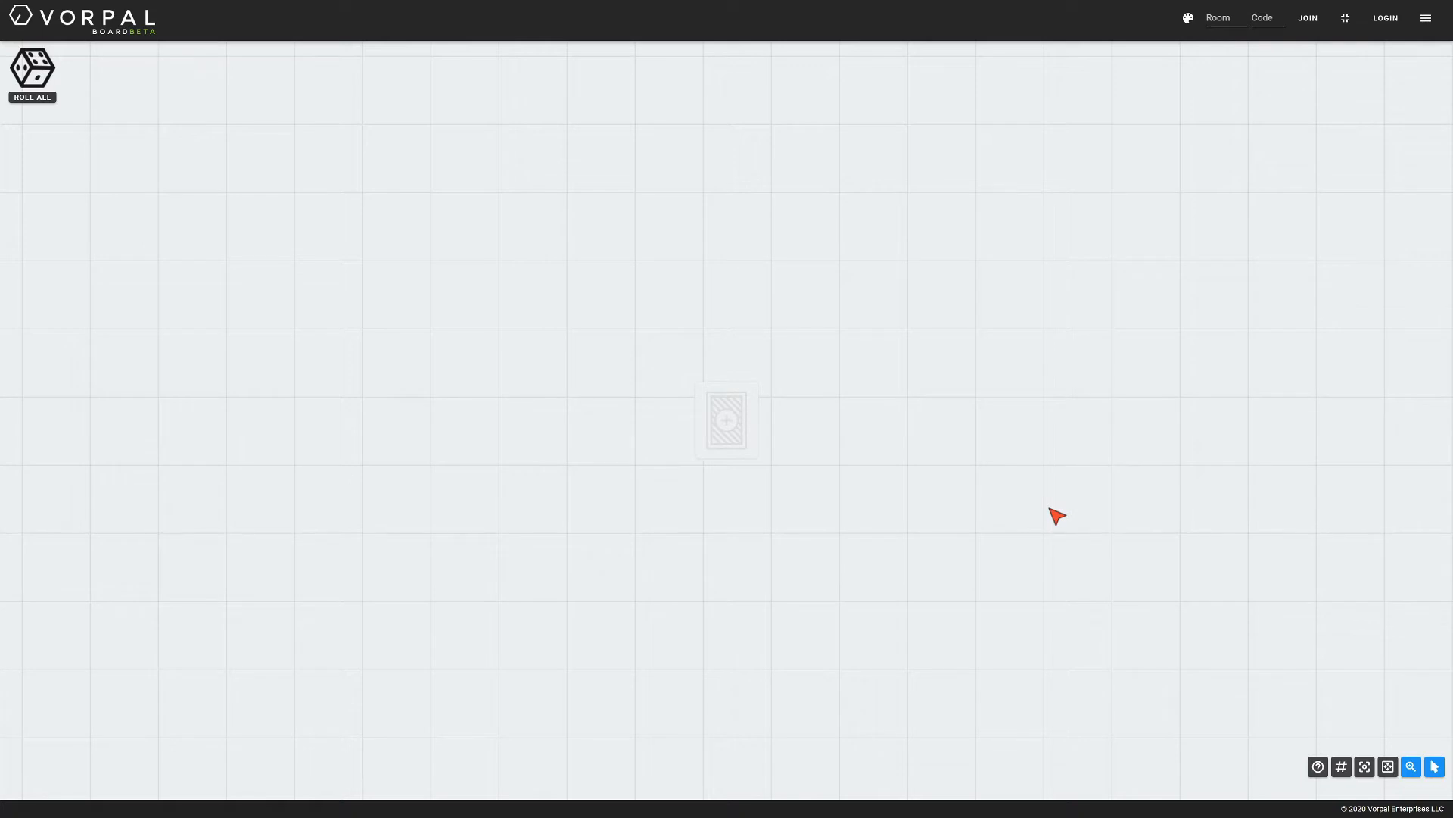
{"action": "mouse_move", "coordinate": [1104, 444]}
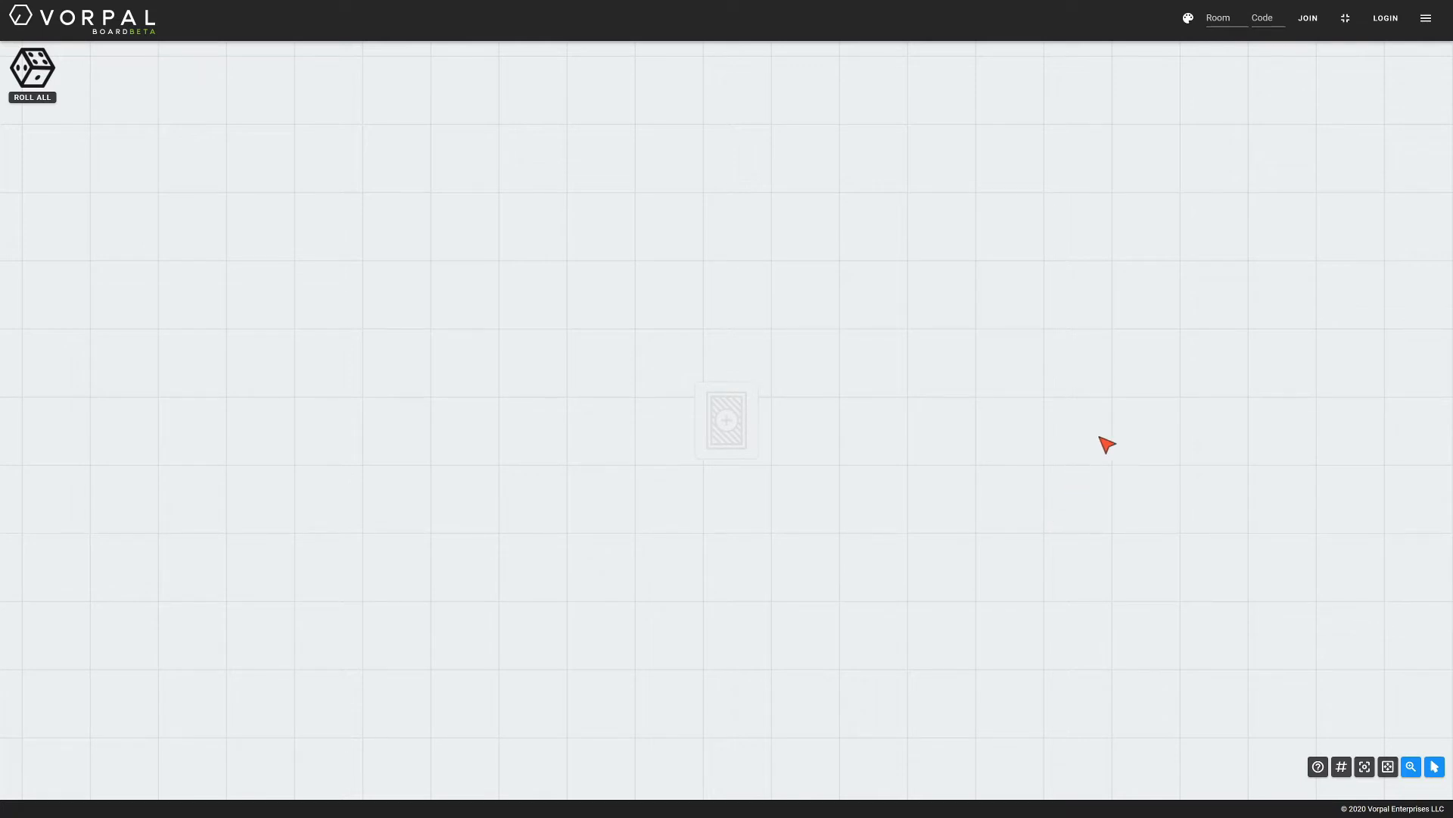
{"action": "mouse_move", "coordinate": [1321, 147]}
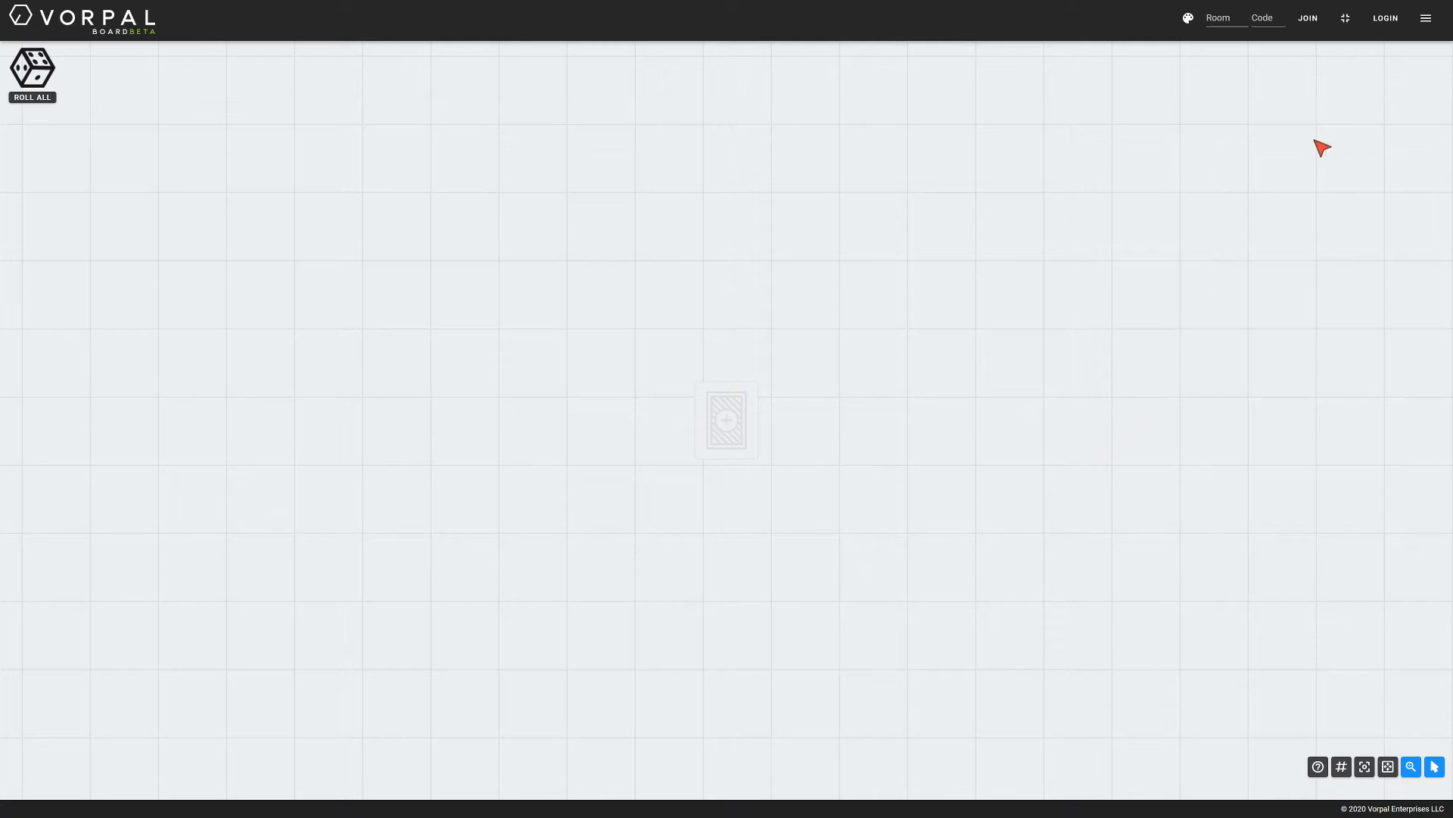
{"action": "left_click", "coordinate": [1386, 18]}
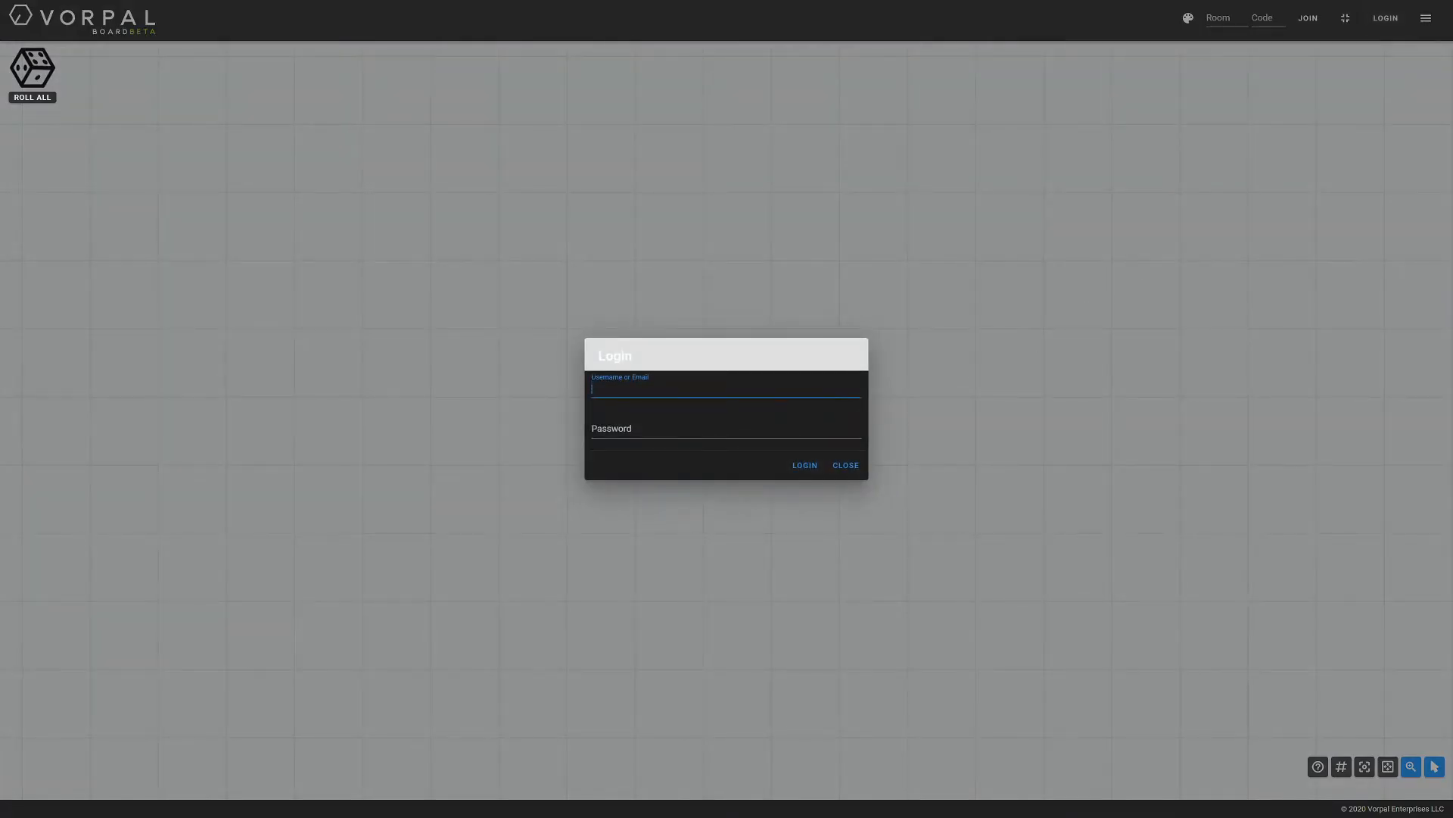
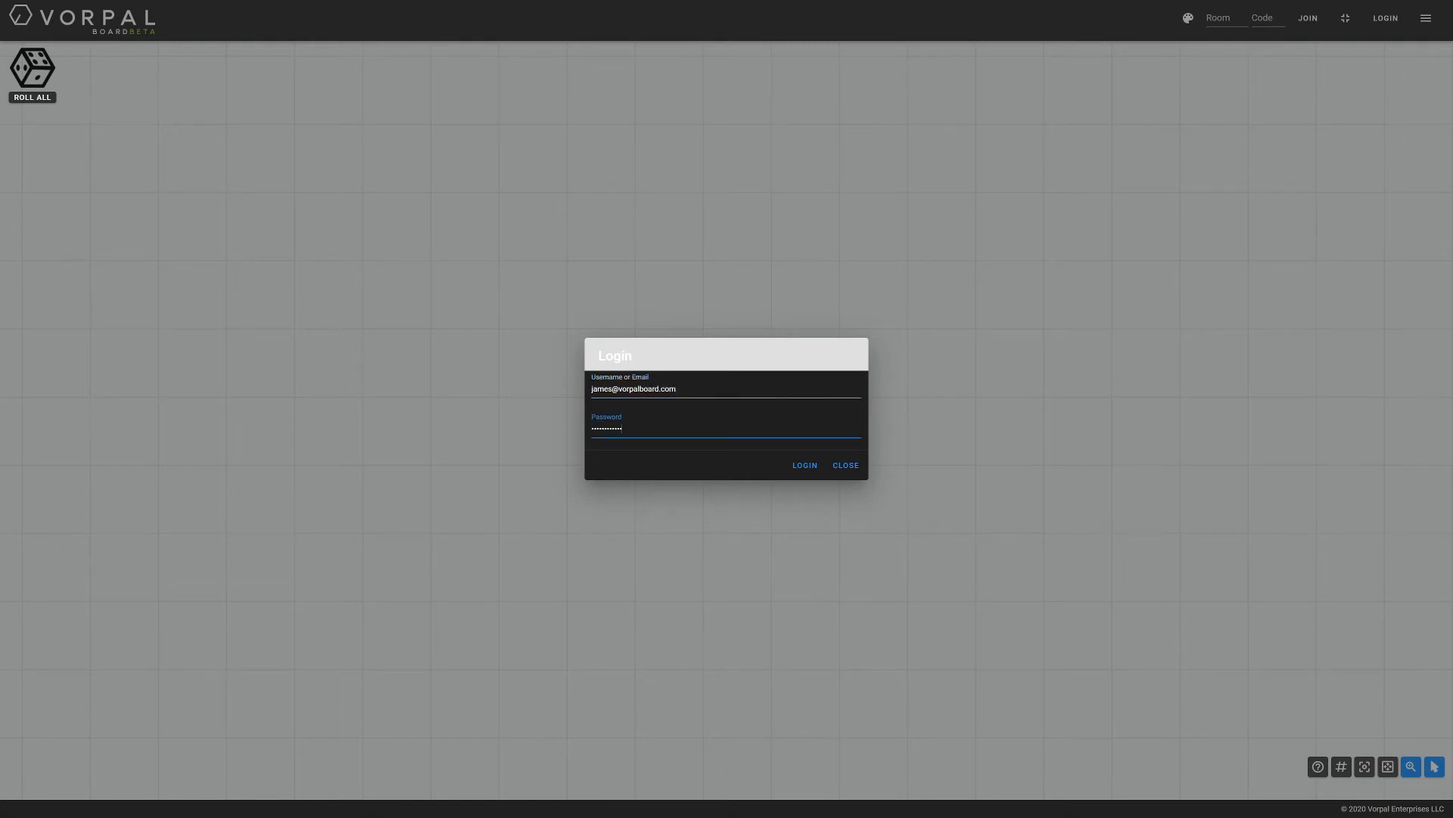
Step: Submit the login form to sign in, bringing up the smartphone app update notice
{"action": "left_click", "coordinate": [805, 465]}
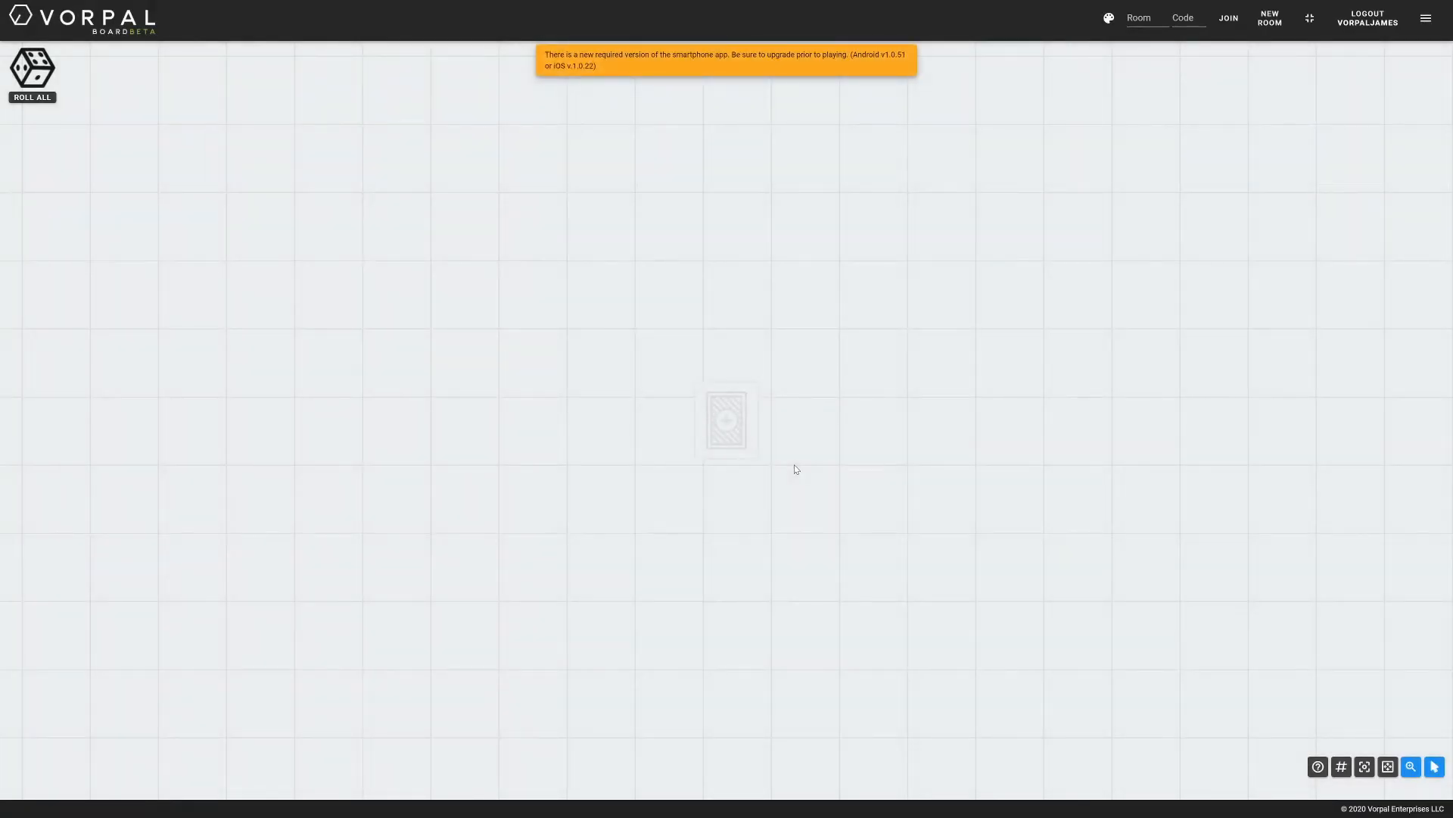
{"action": "mouse_move", "coordinate": [953, 401]}
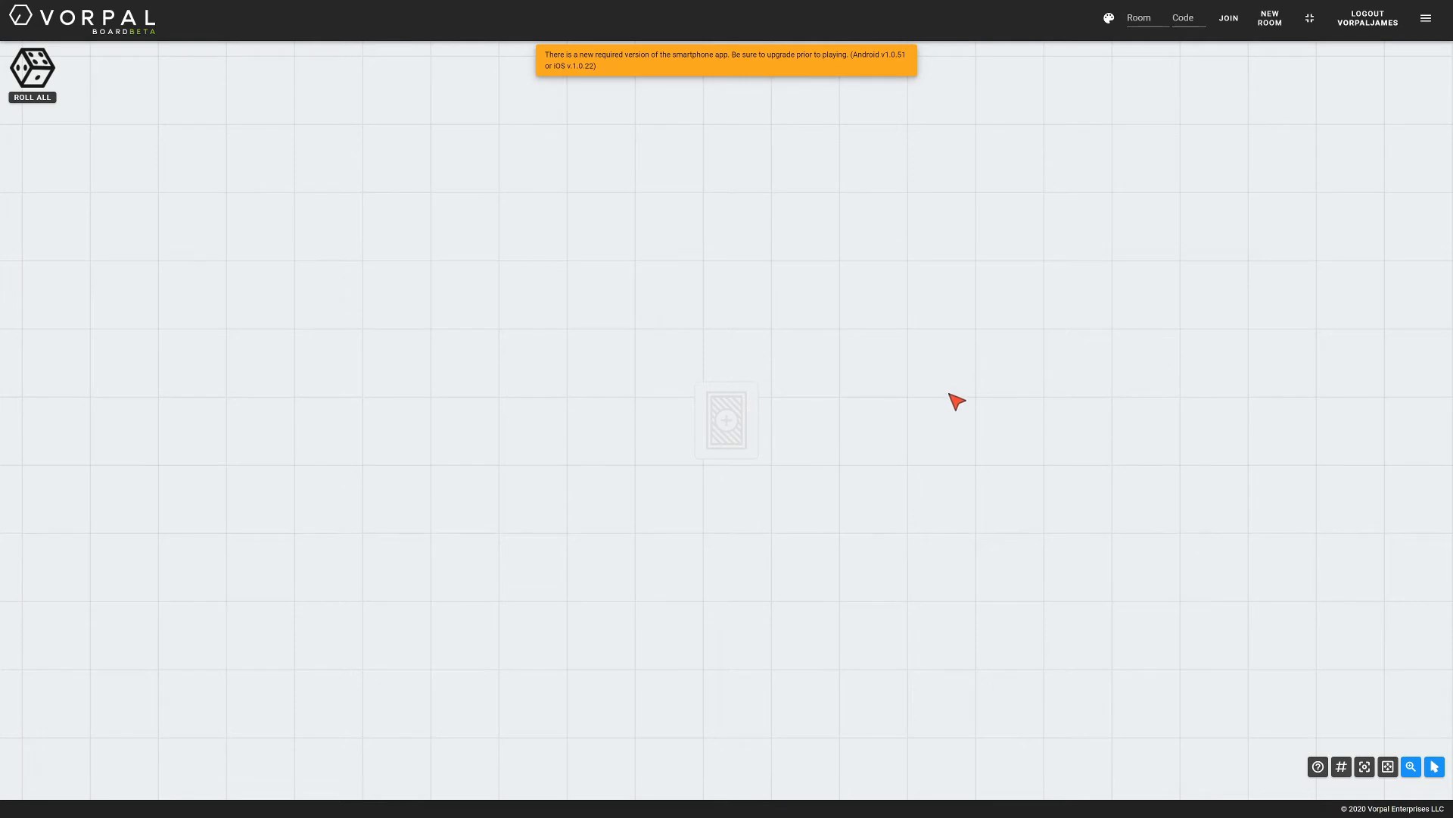
{"action": "mouse_move", "coordinate": [1006, 343]}
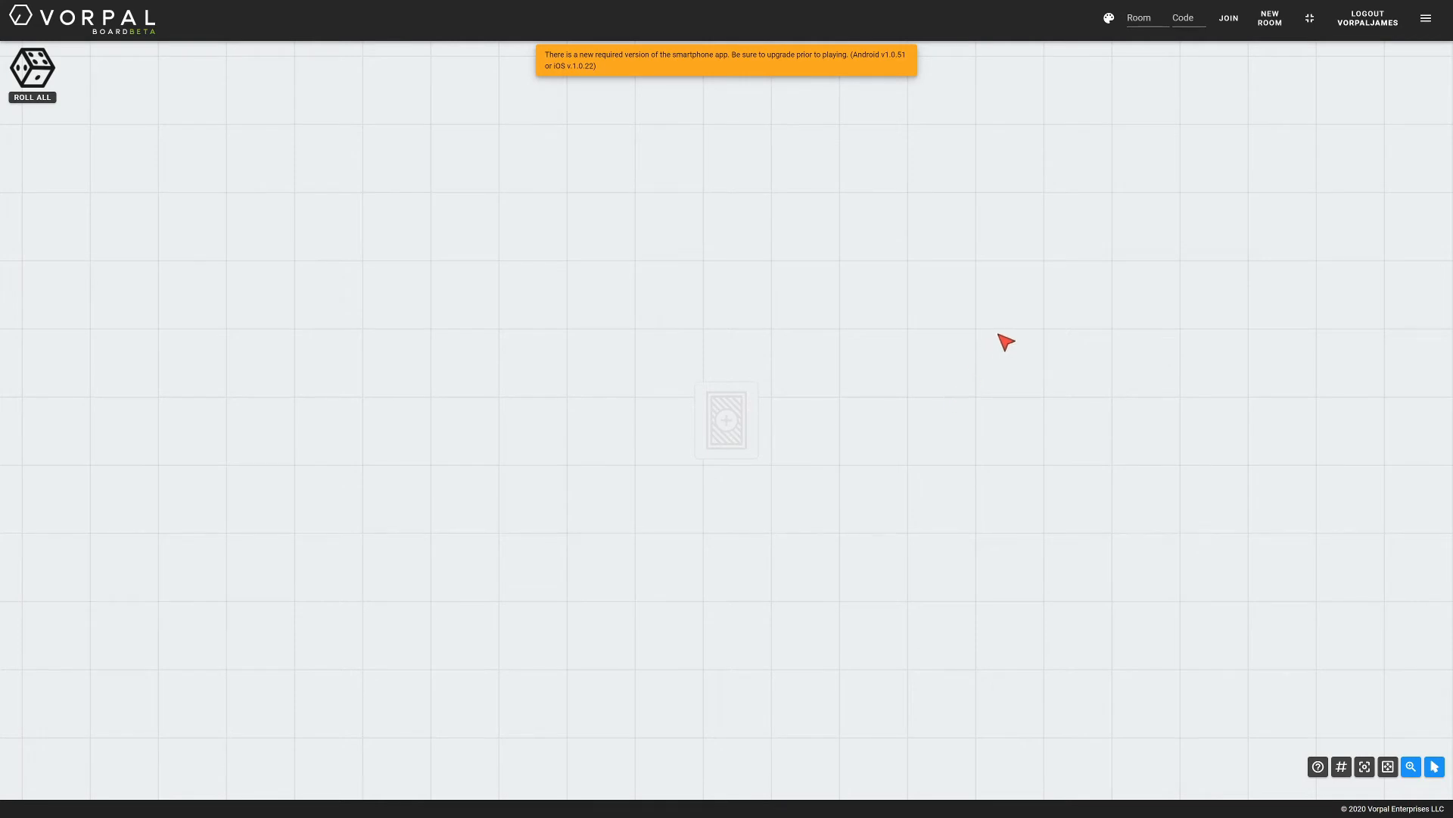
{"action": "mouse_move", "coordinate": [1132, 203]}
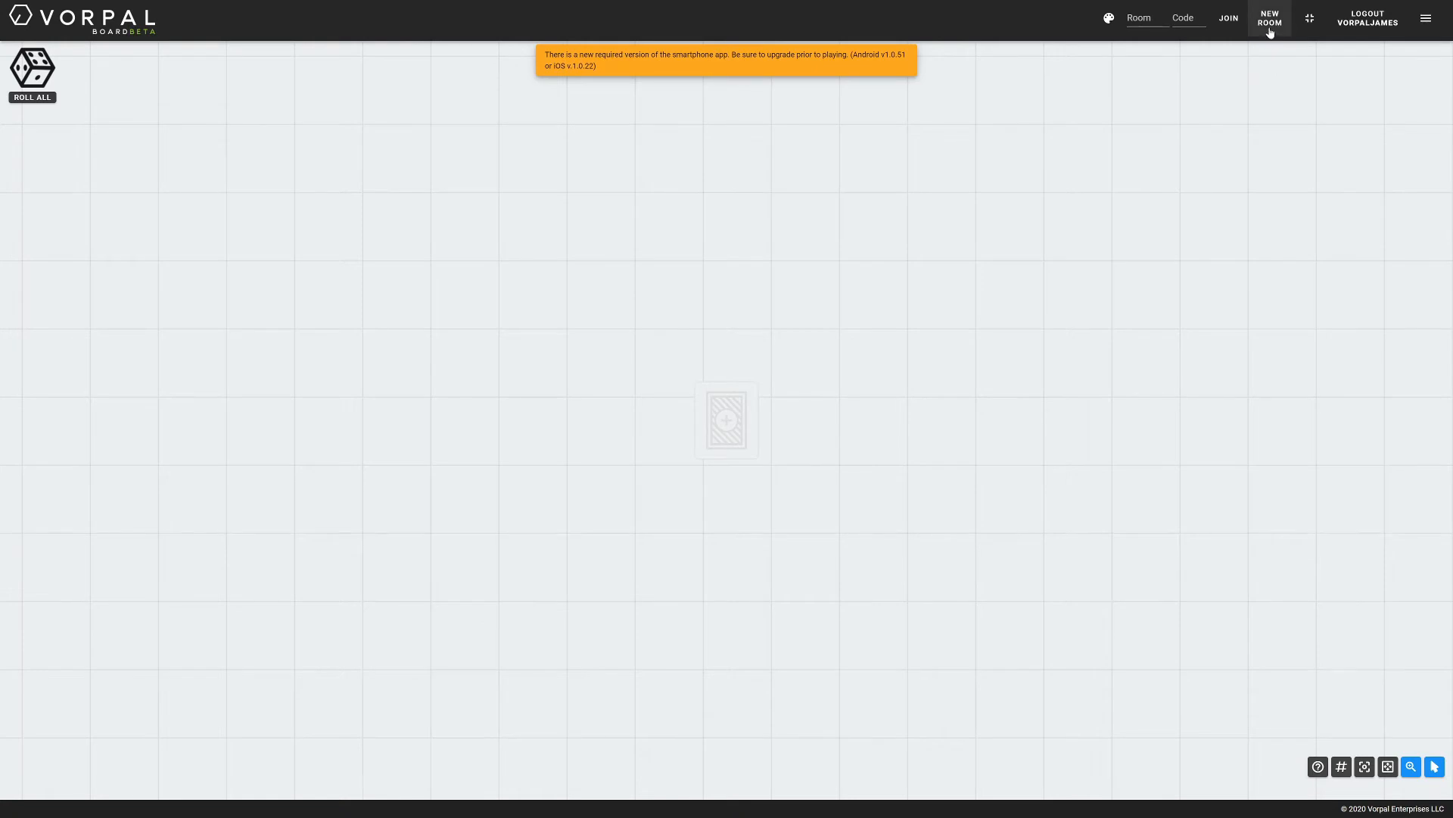
{"action": "left_click", "coordinate": [1270, 18]}
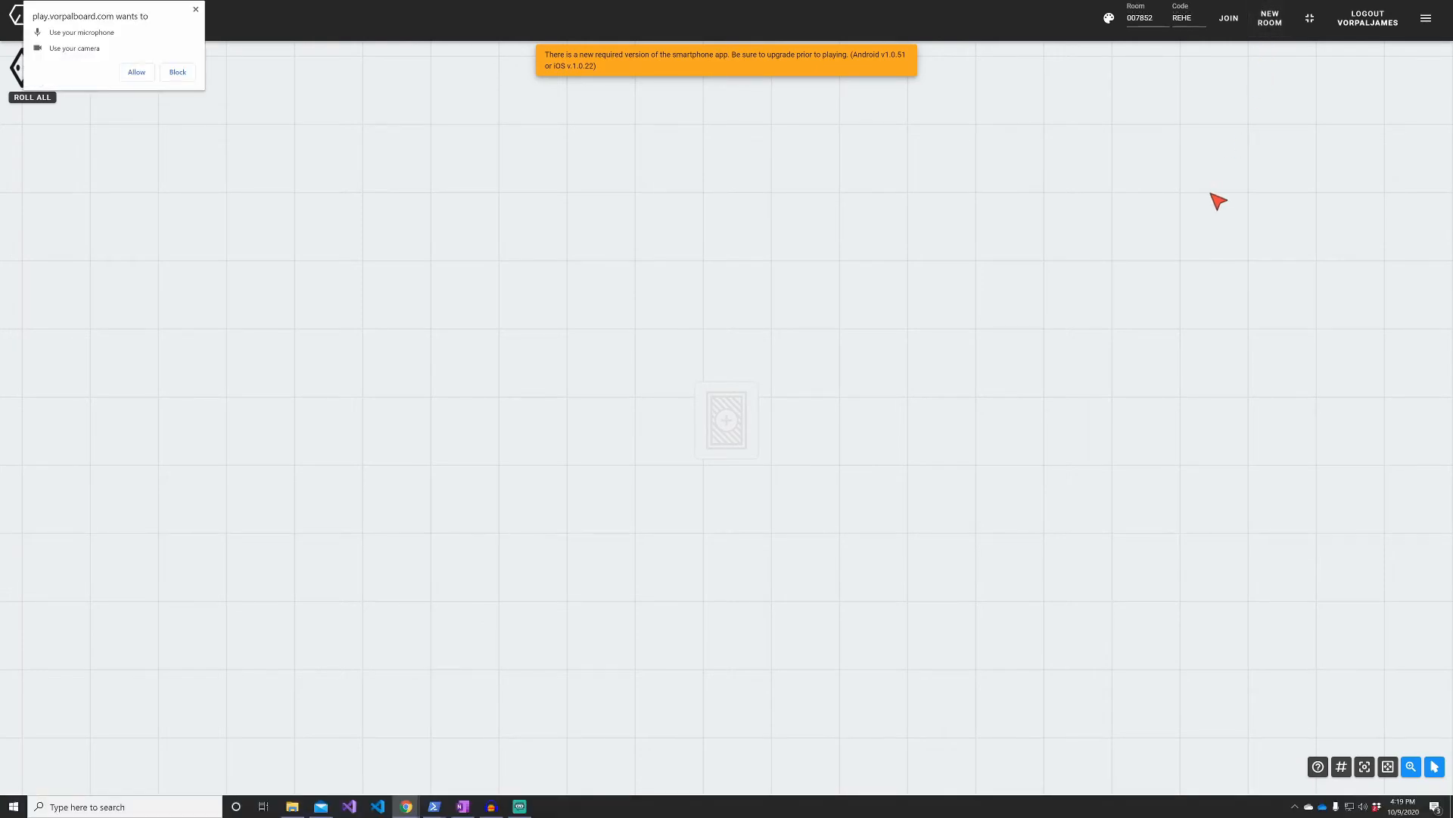
{"action": "mouse_move", "coordinate": [1153, 241]}
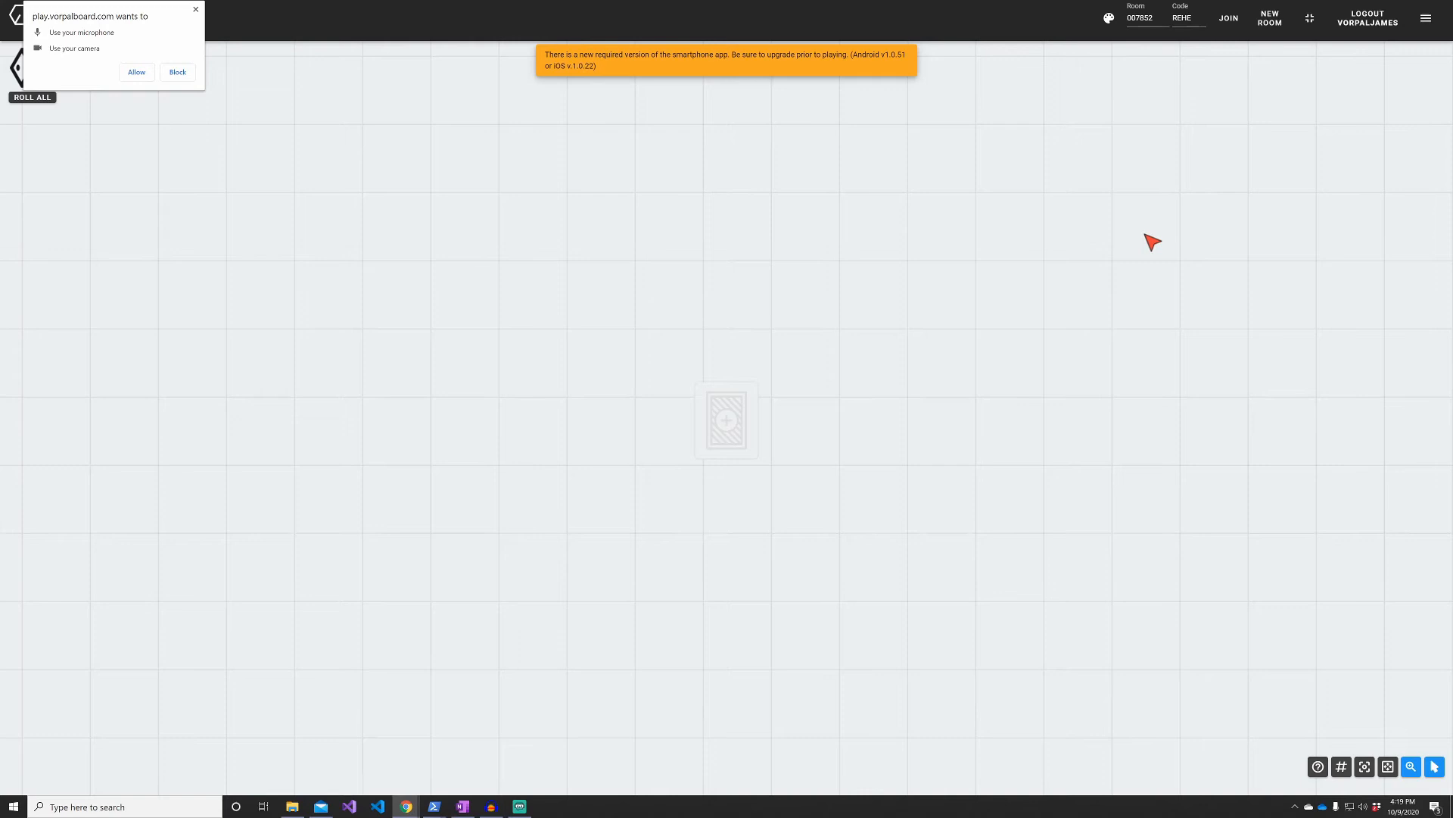
{"action": "mouse_move", "coordinate": [1111, 271]}
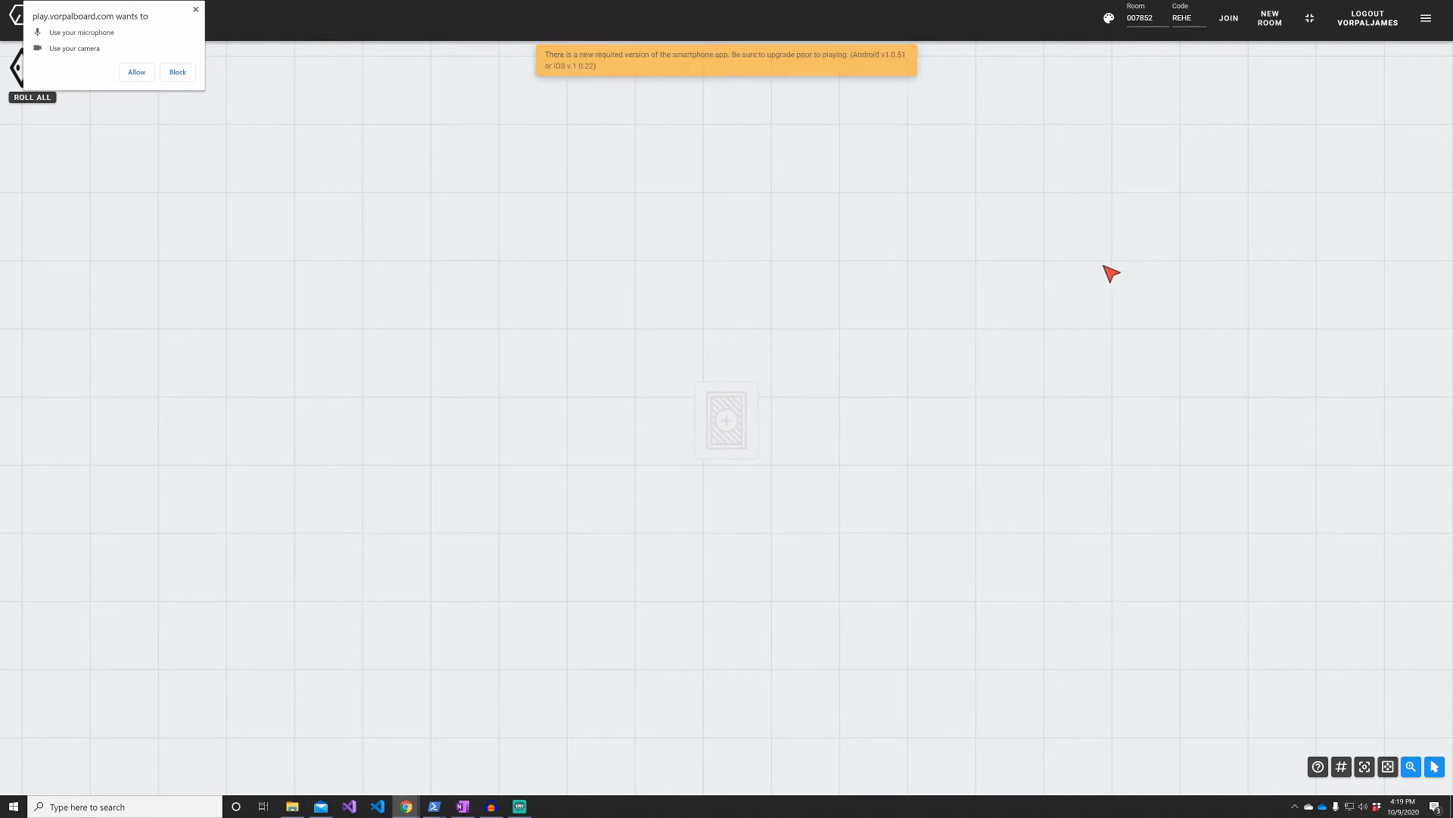
{"action": "left_click", "coordinate": [178, 72]}
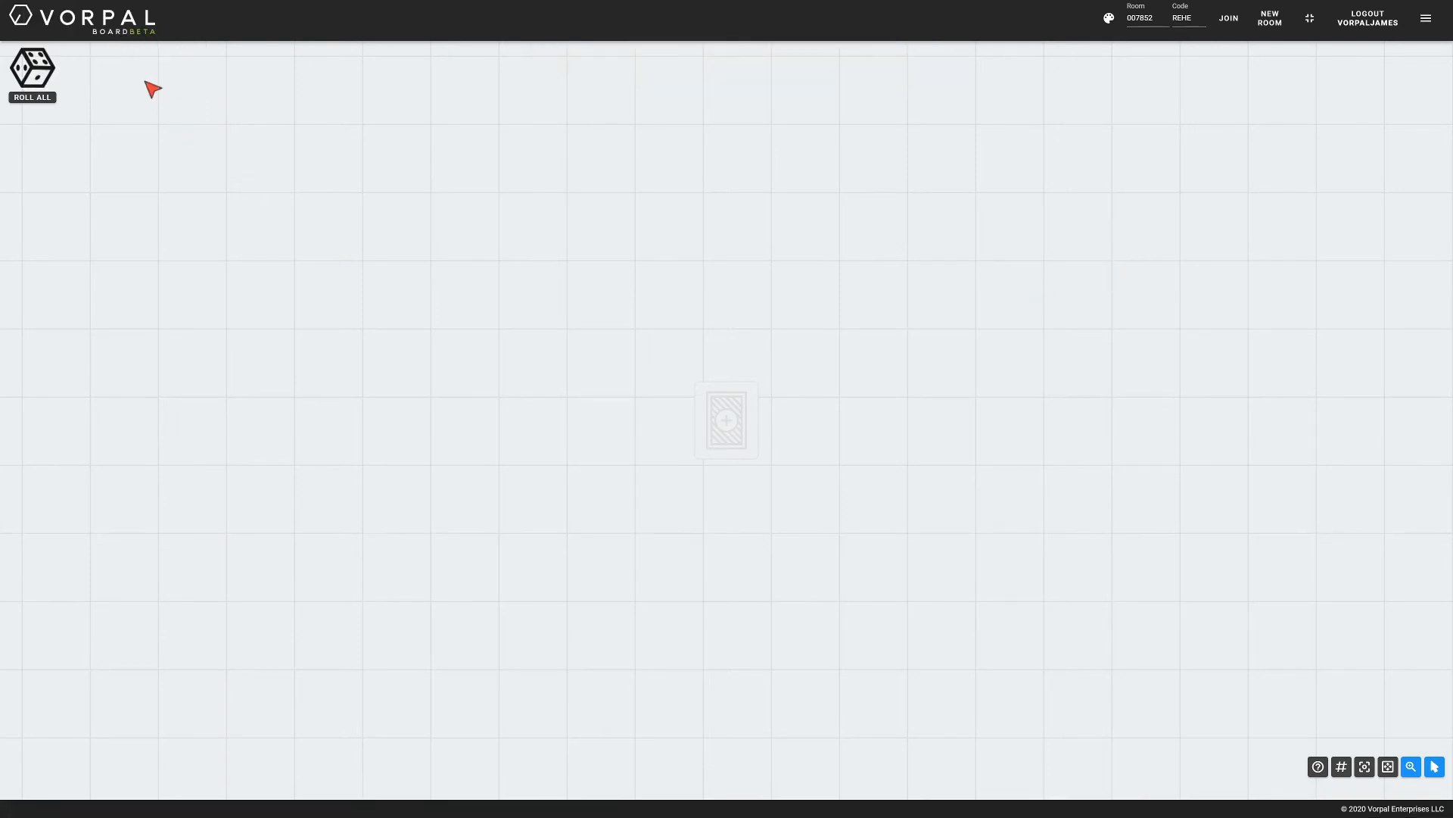
Step: Join room 007852 and turn on the webcam so it shows in a player tile
{"action": "left_click", "coordinate": [1229, 17]}
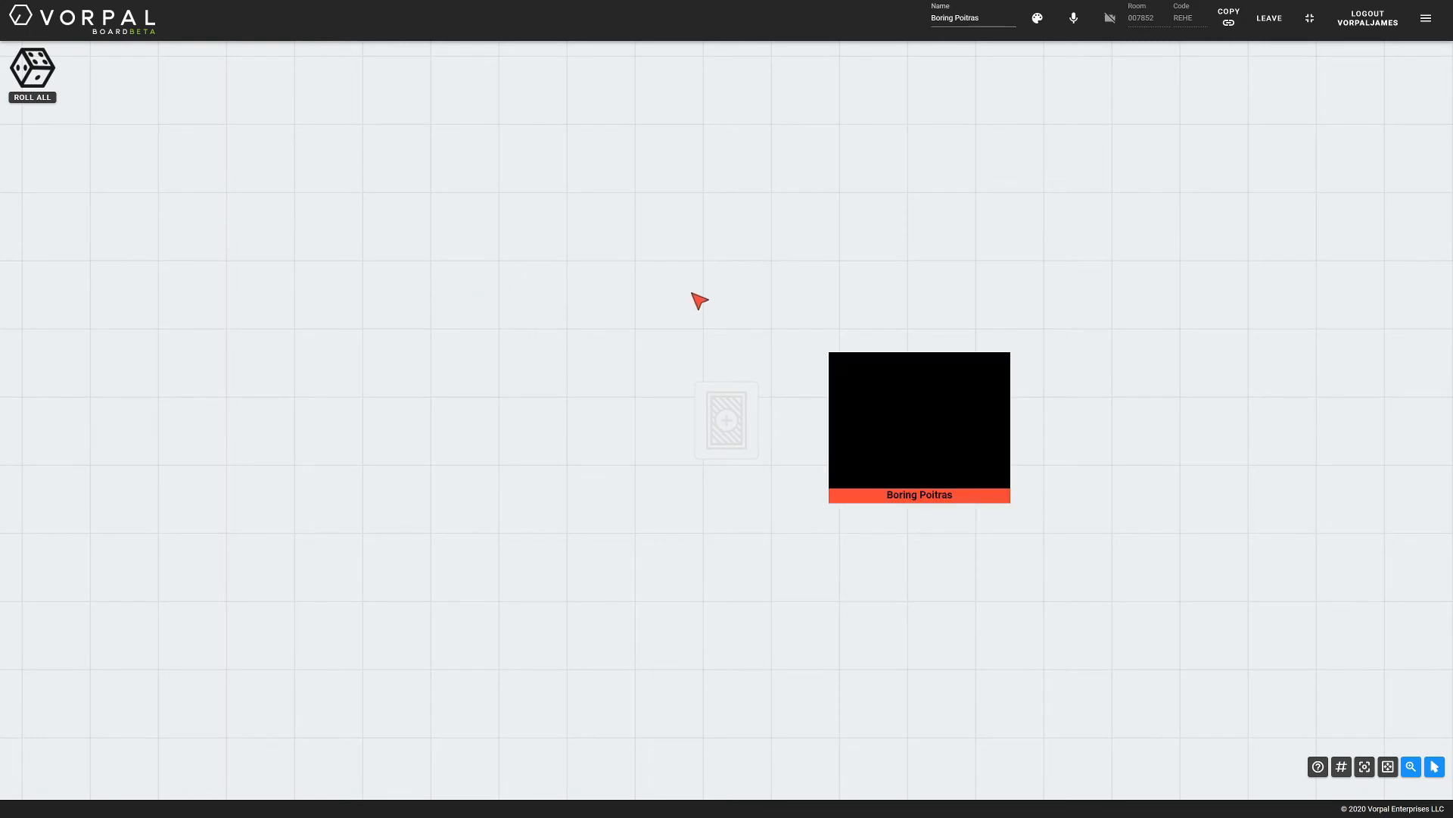
{"action": "mouse_move", "coordinate": [950, 112]}
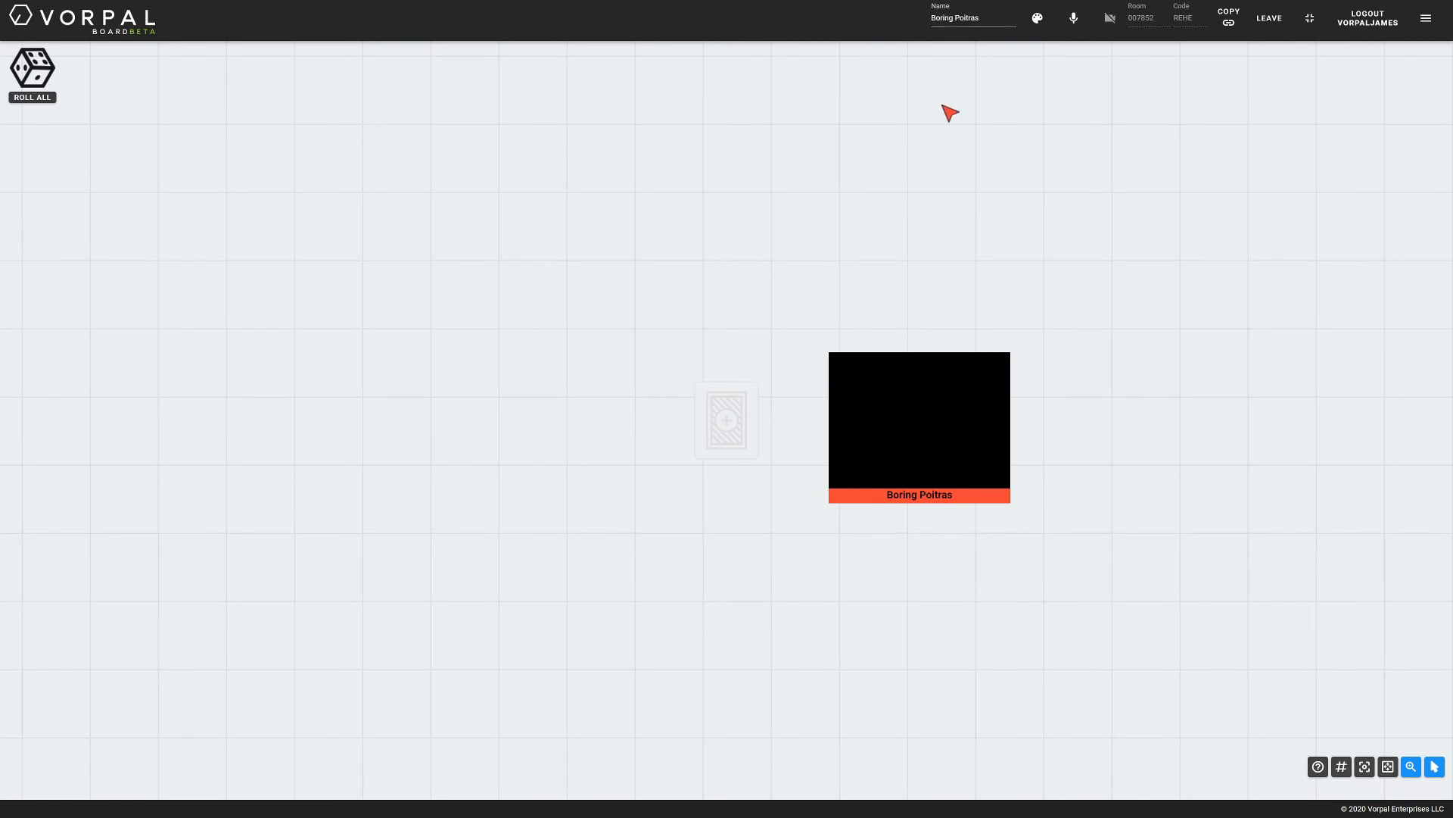
{"action": "mouse_move", "coordinate": [1191, 63]}
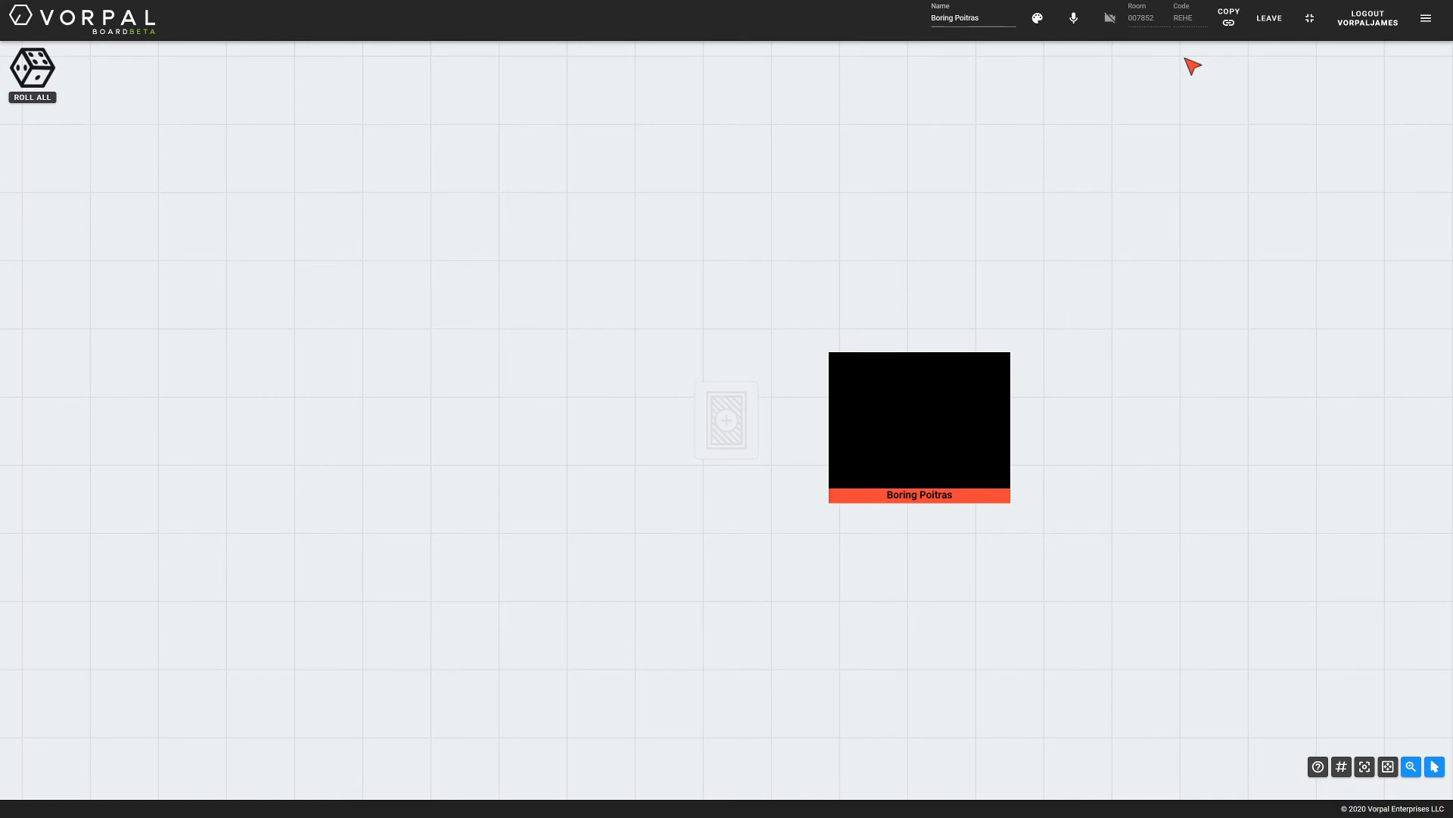
{"action": "mouse_move", "coordinate": [1173, 112]}
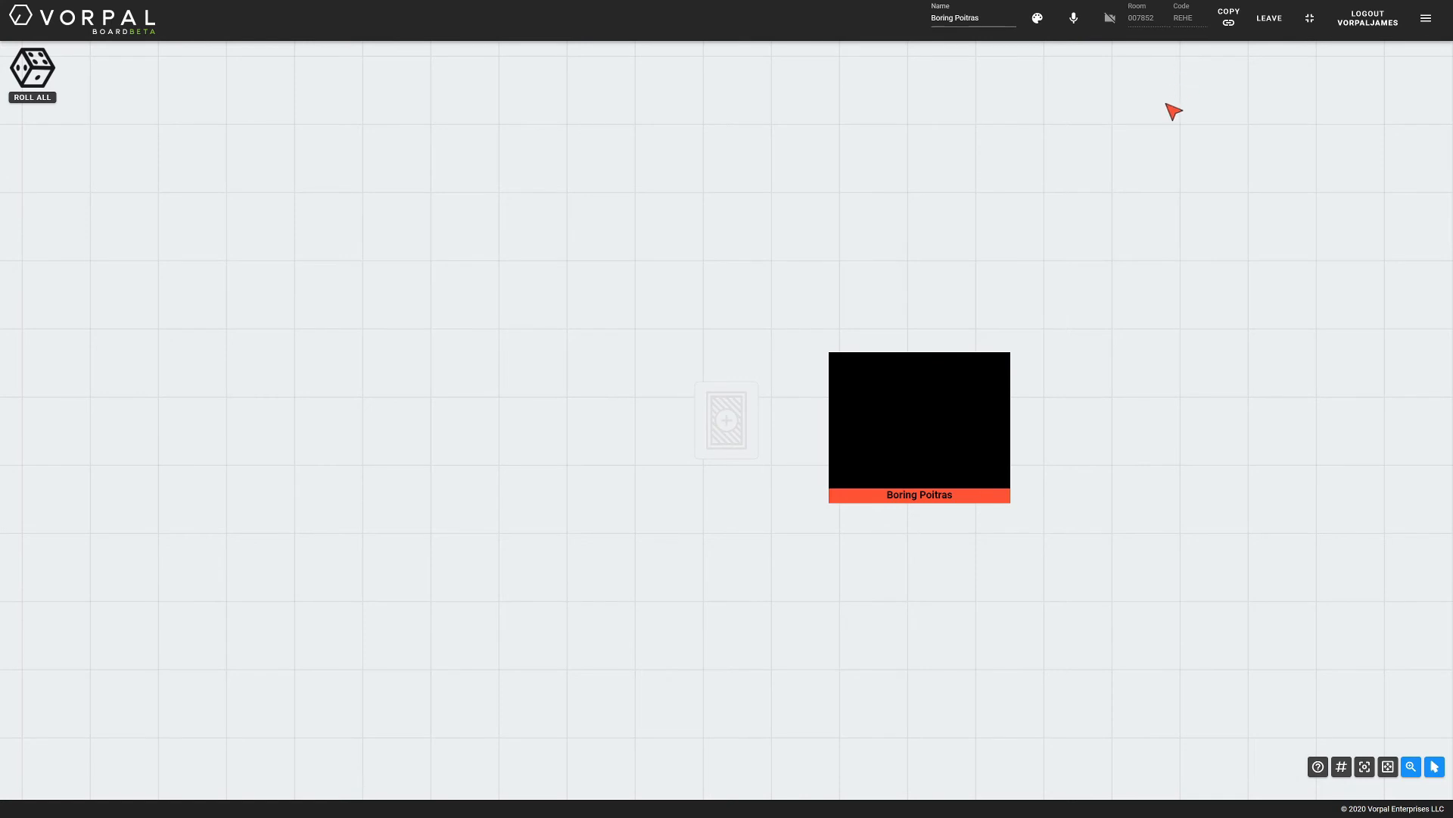
{"action": "mouse_move", "coordinate": [1175, 107]}
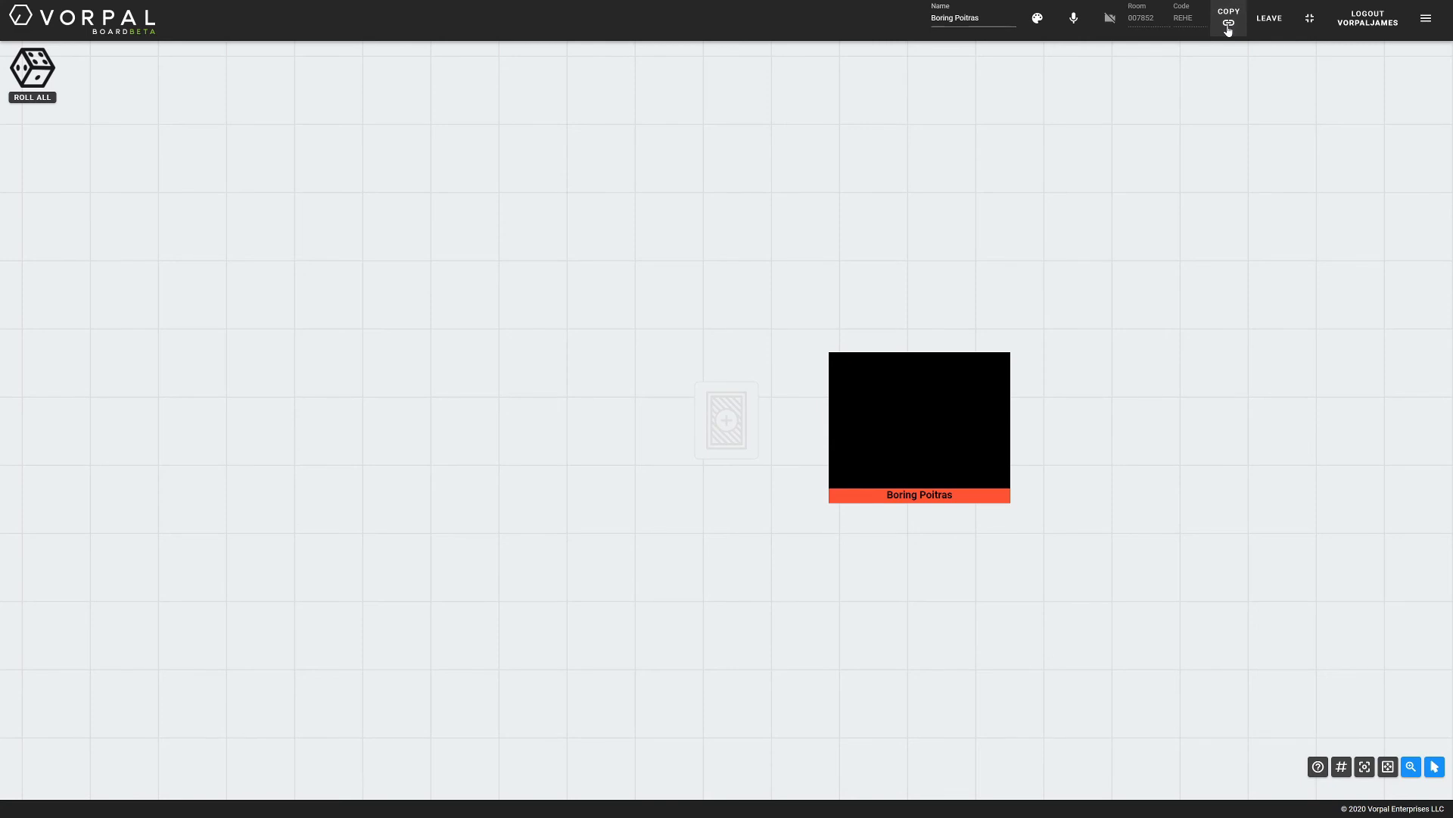
{"action": "mouse_move", "coordinate": [1184, 201]}
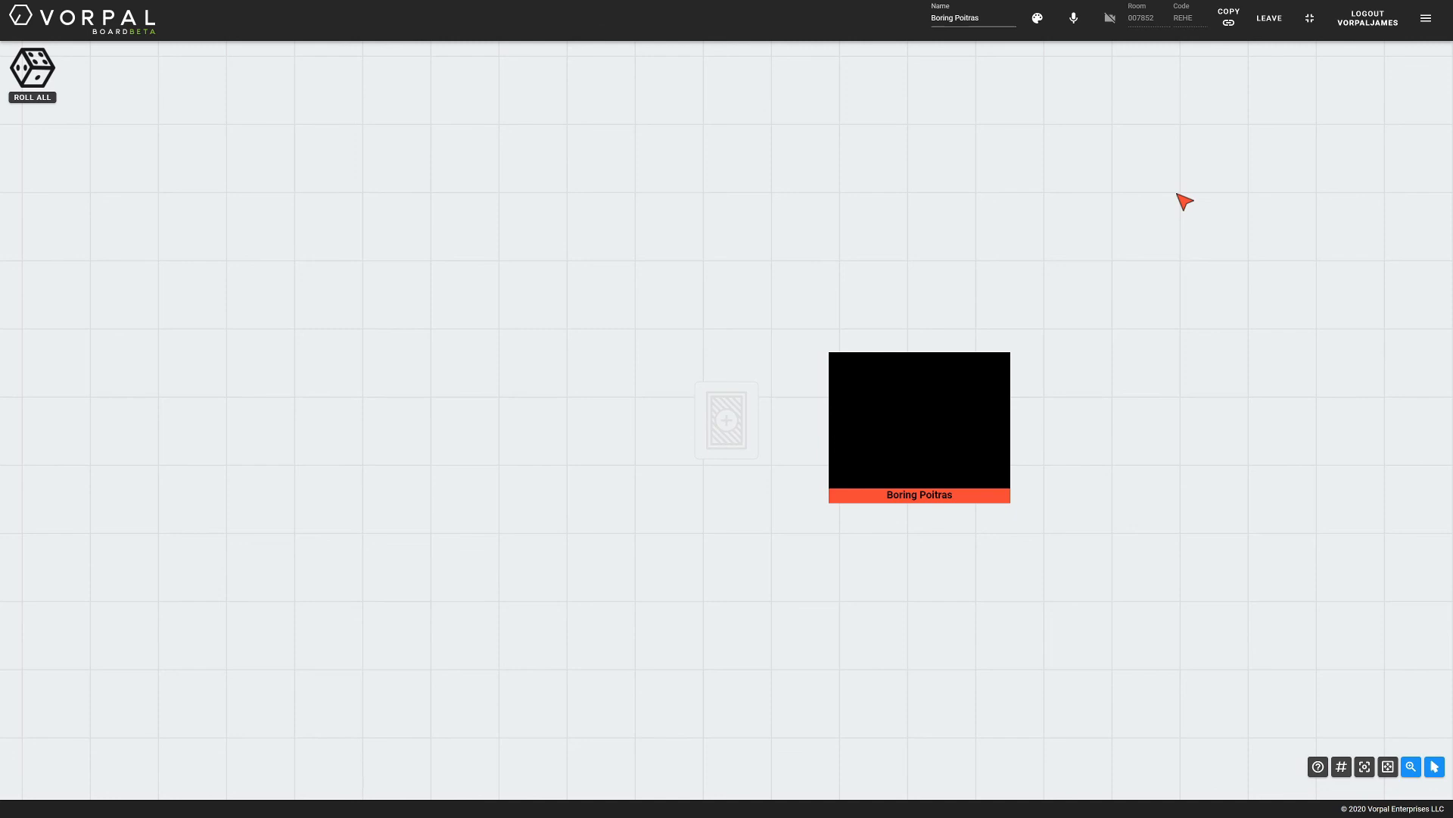
{"action": "mouse_move", "coordinate": [1178, 210]}
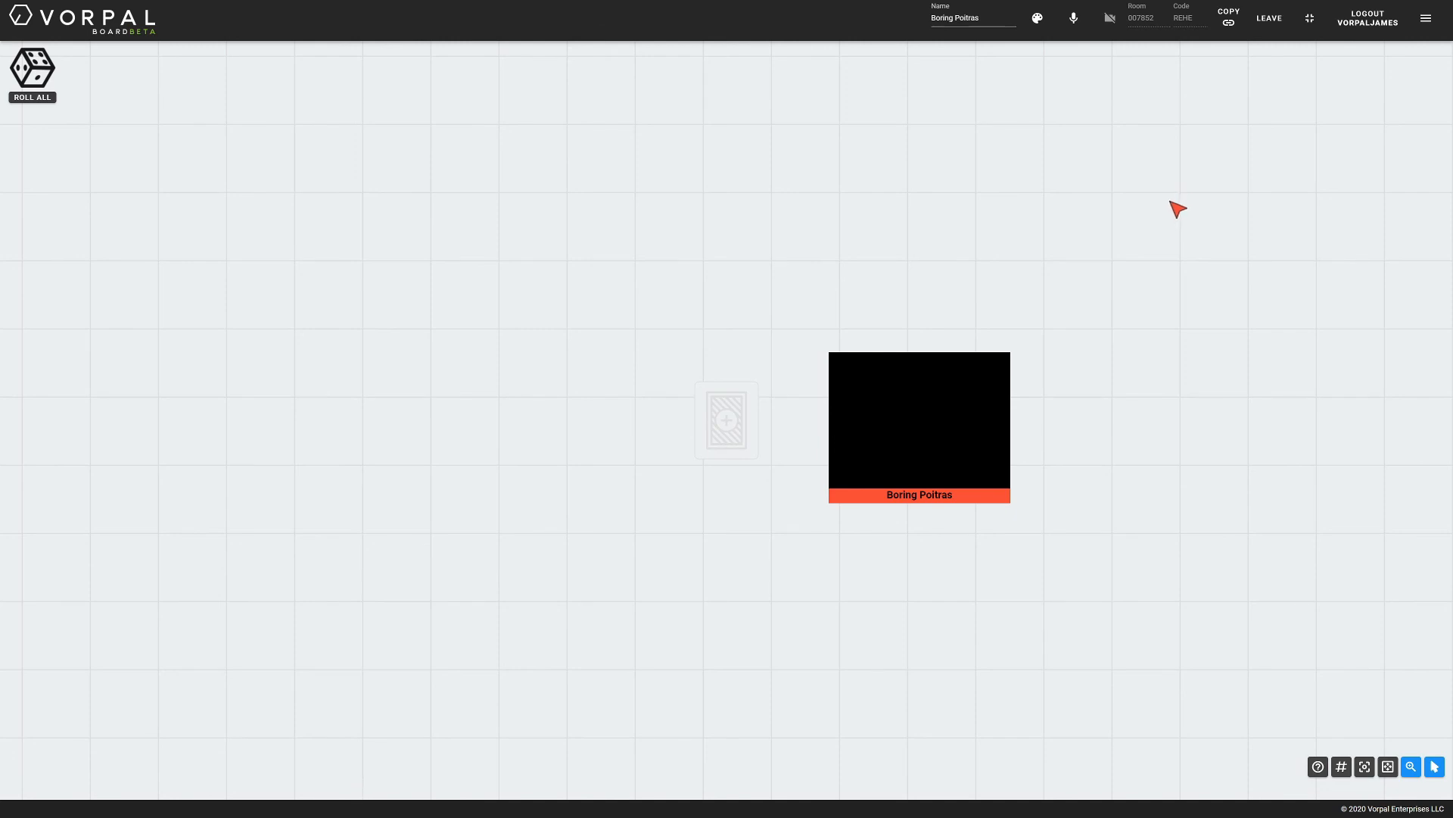
{"action": "left_click", "coordinate": [1109, 17]}
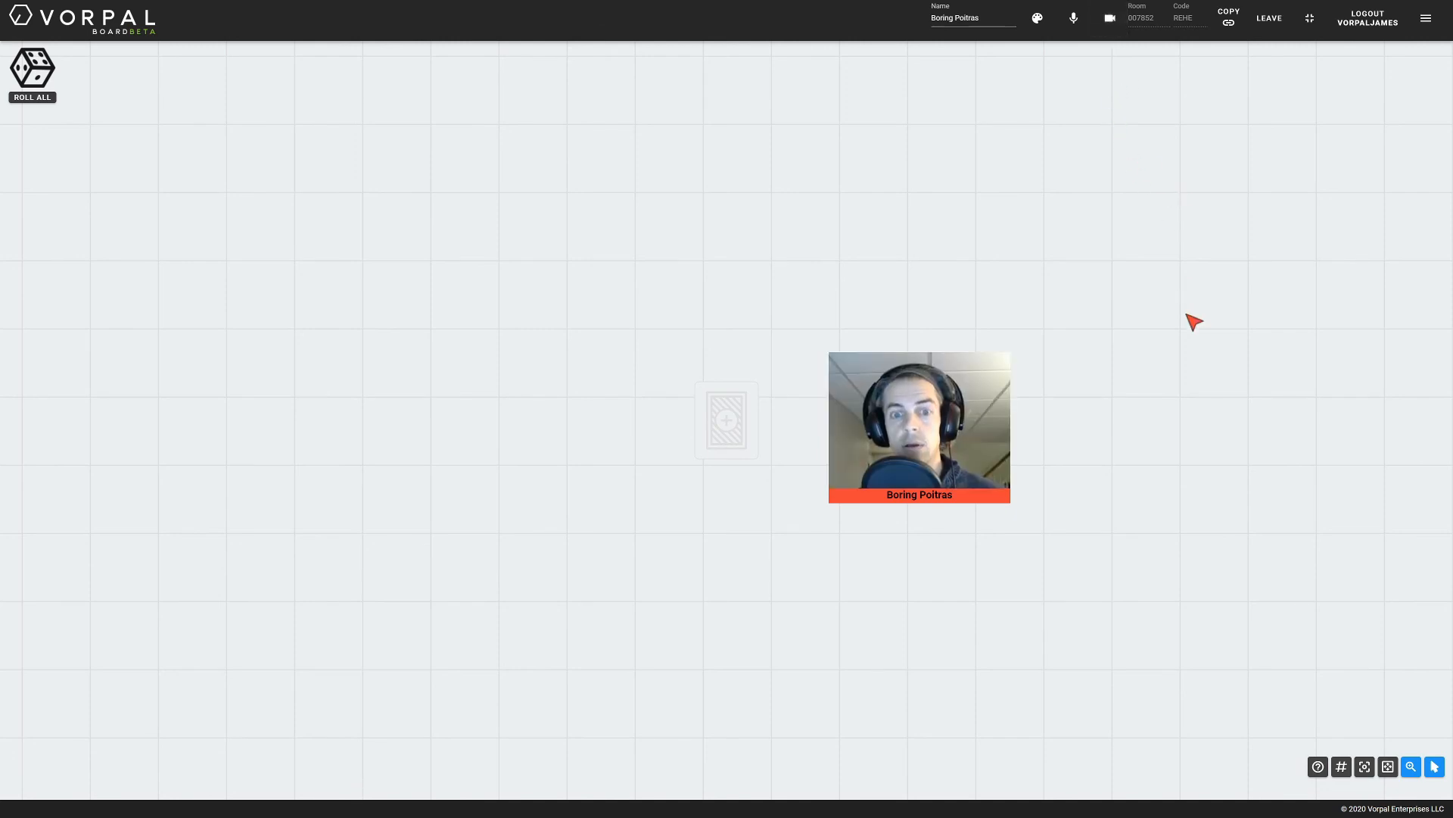
{"action": "mouse_move", "coordinate": [1198, 319]}
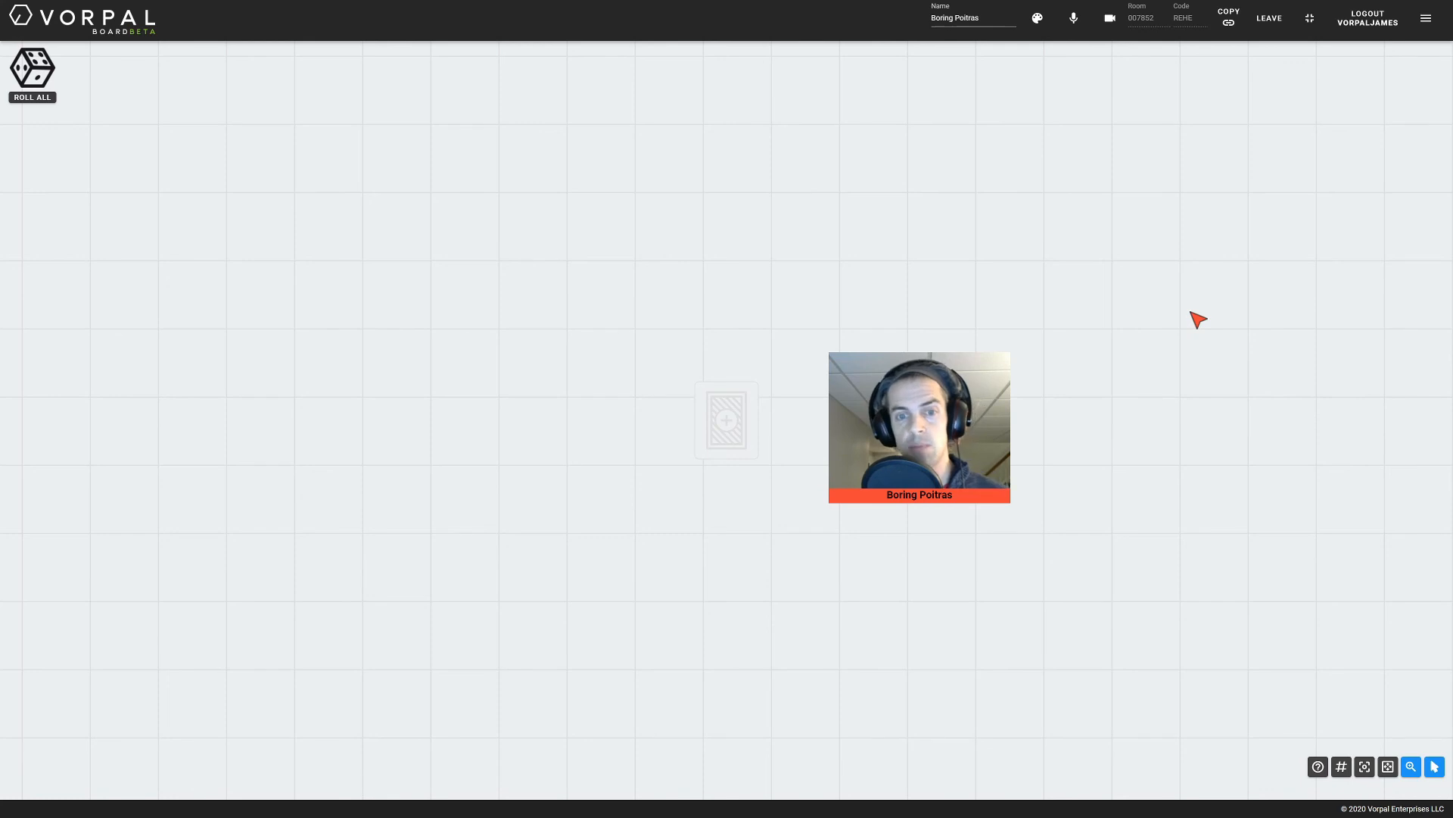